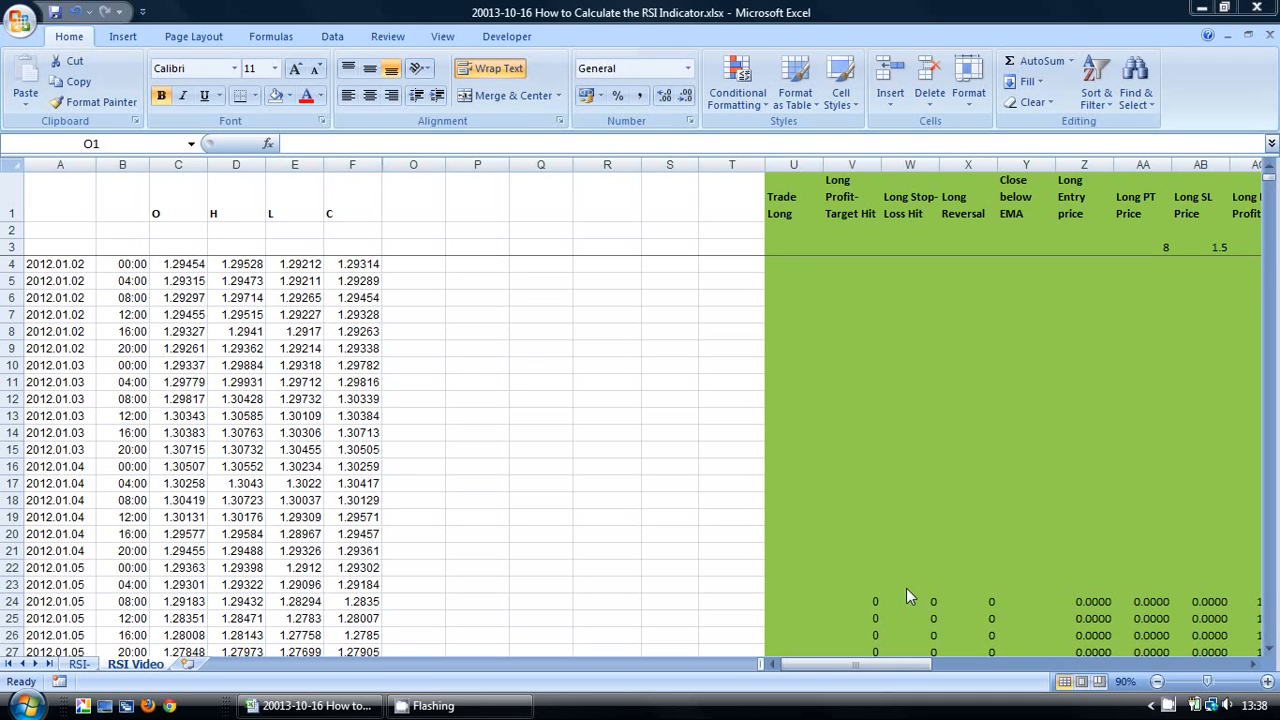
mouse_move(781, 589)
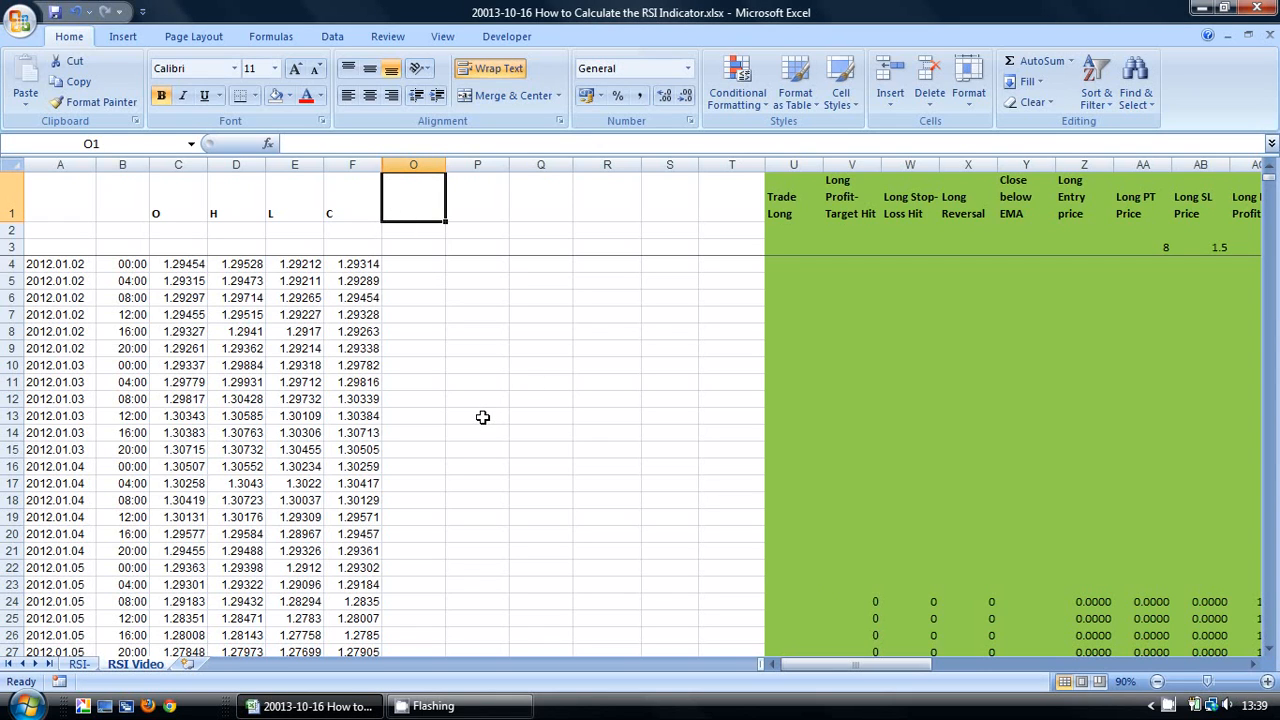
Step: Head columns O and P 'Upward Movement' and 'Downward Movement', then select O5
type("Up")
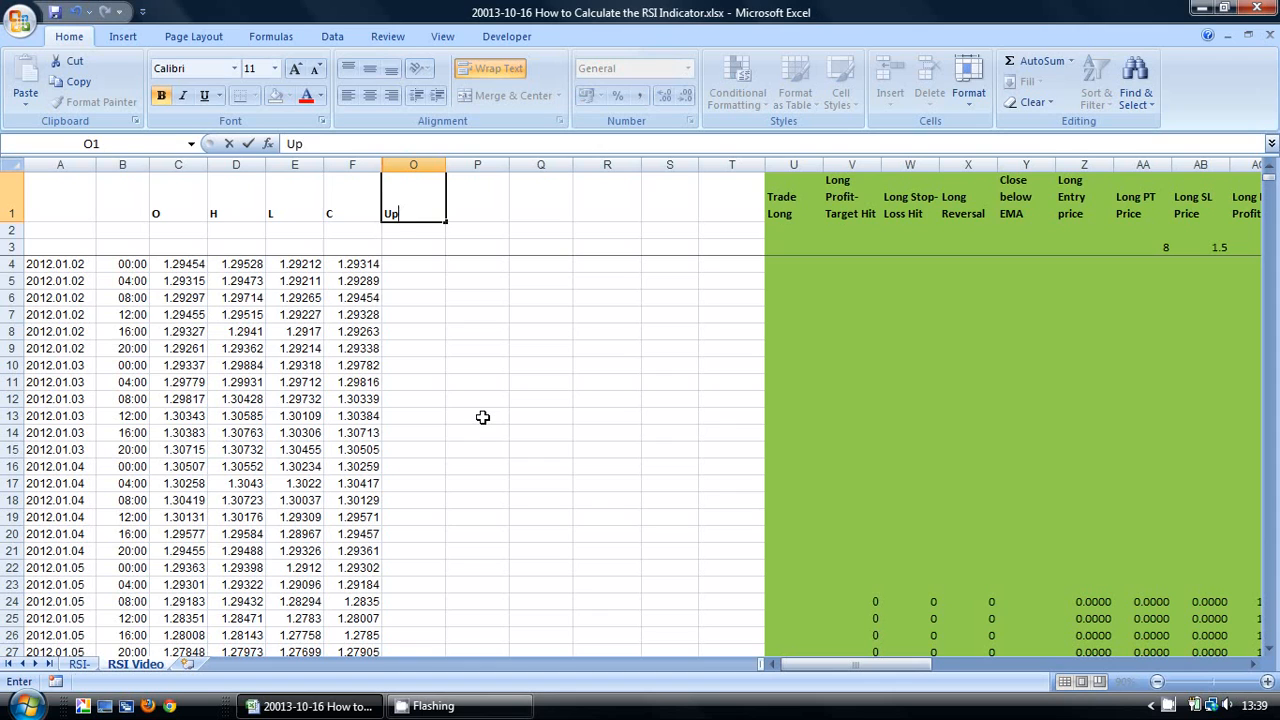
type("ward Movement")
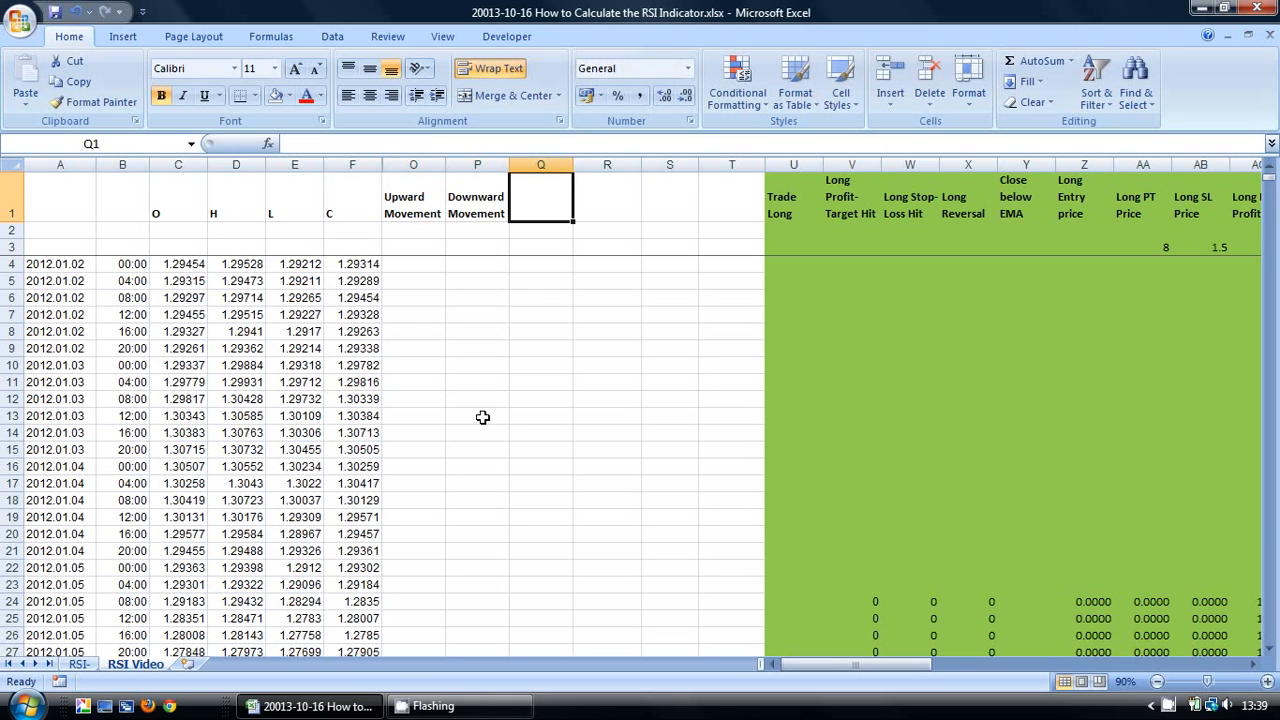
left_click(413, 280)
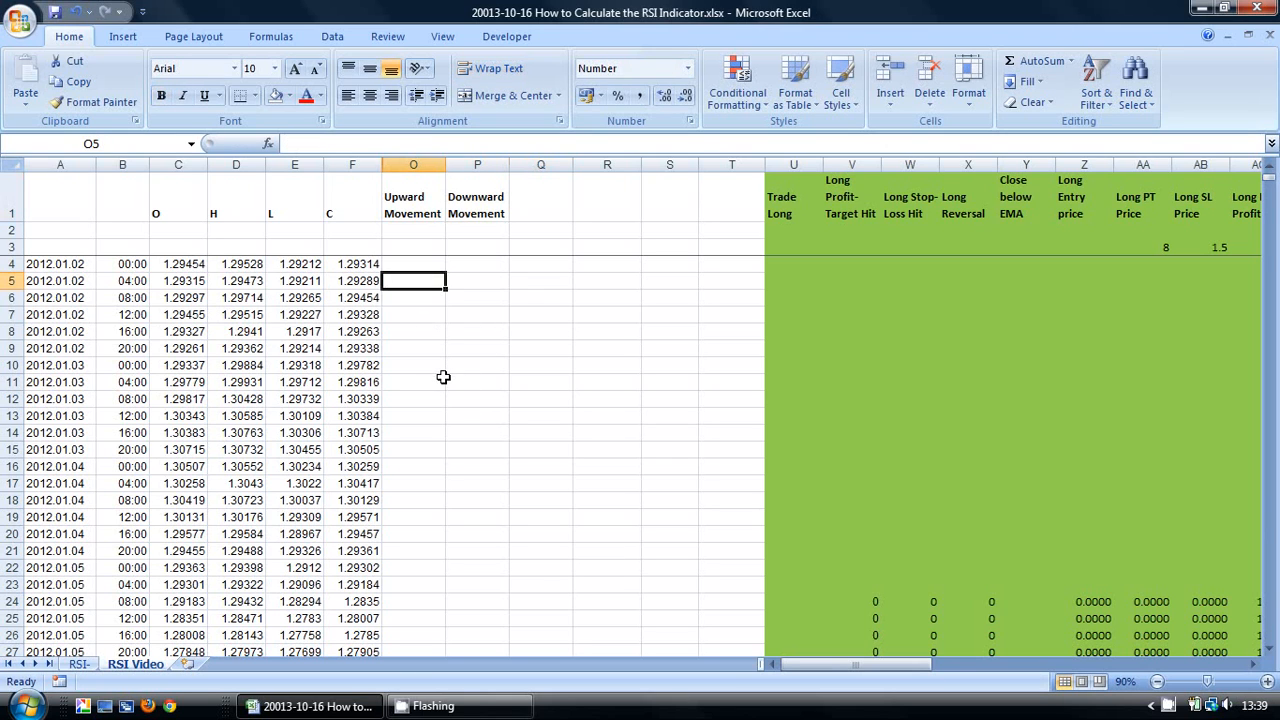
mouse_move(450, 371)
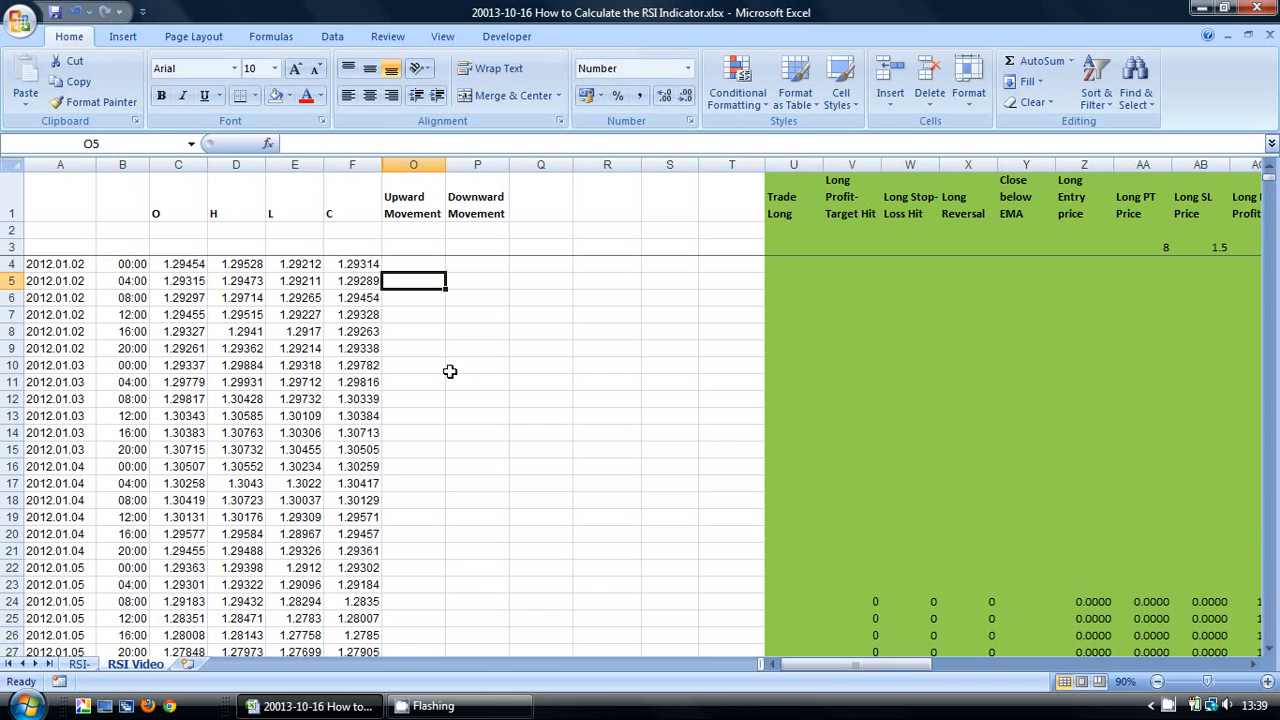
Step: Enter the upward movement formula =IF(F5>F4,F5-F4,) in O5
type("=")
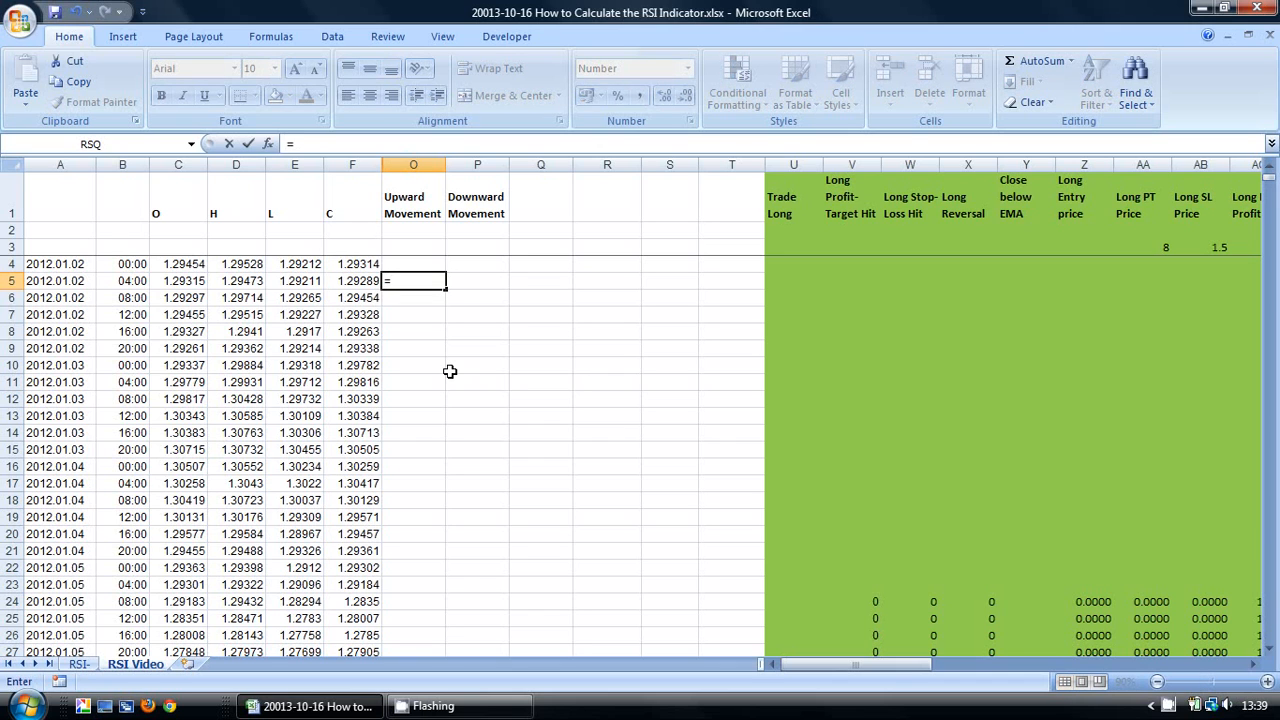
type("if(")
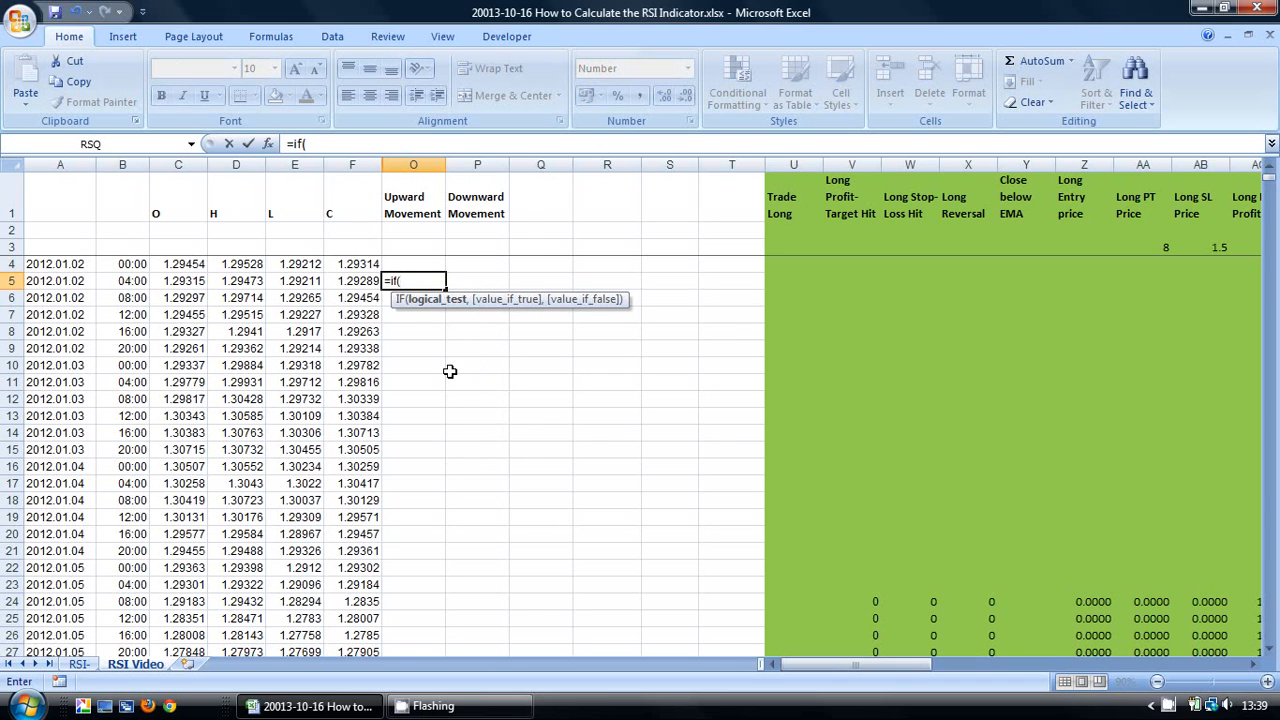
mouse_move(363, 285)
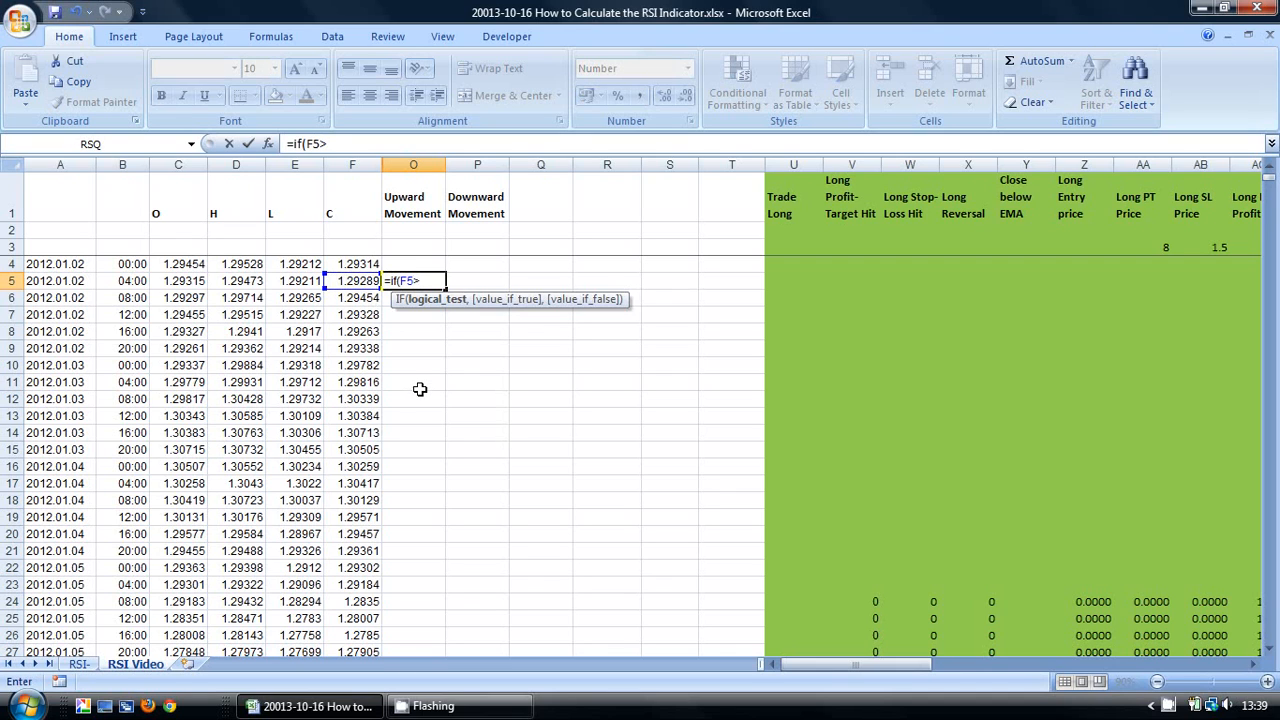
left_click(352, 263)
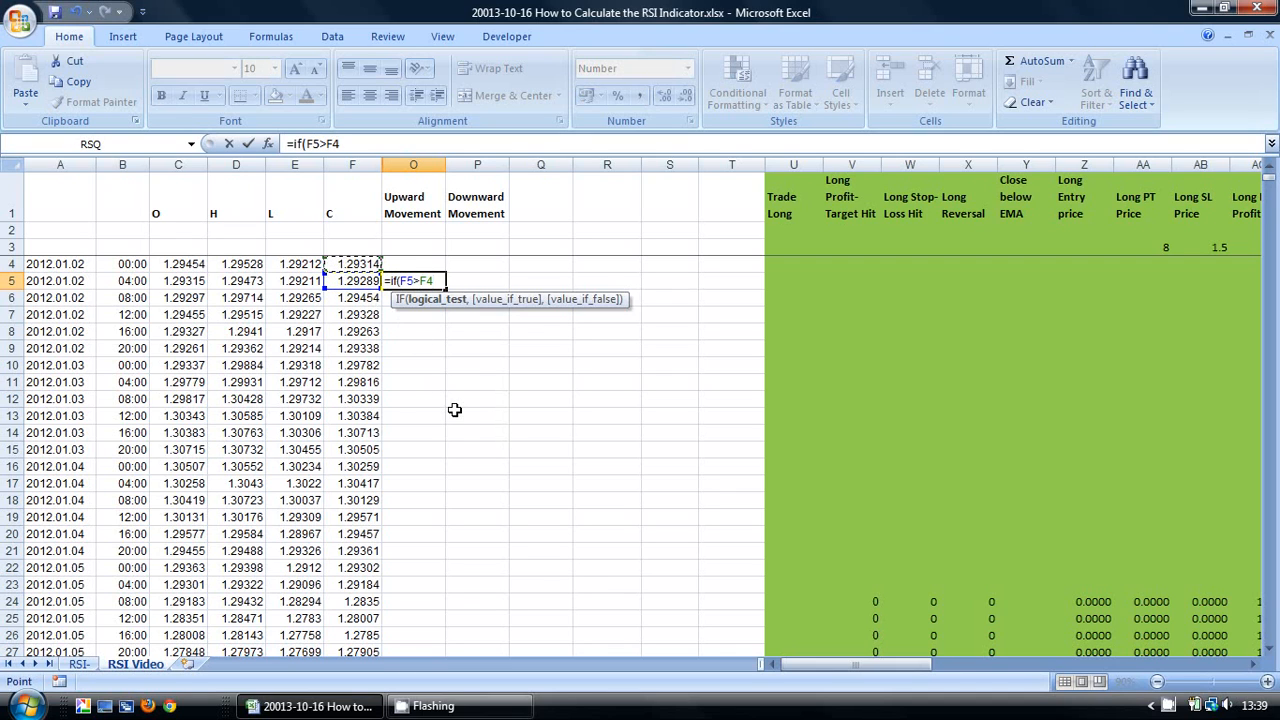
type(",F5")
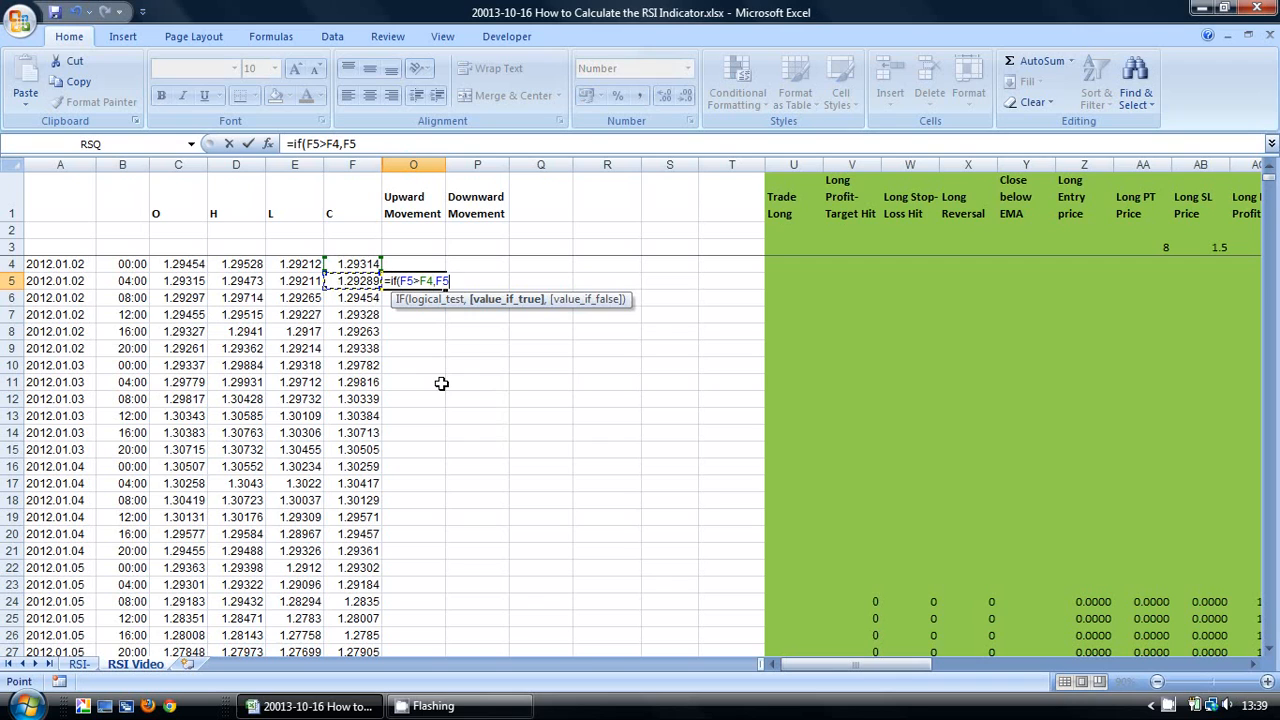
type("-")
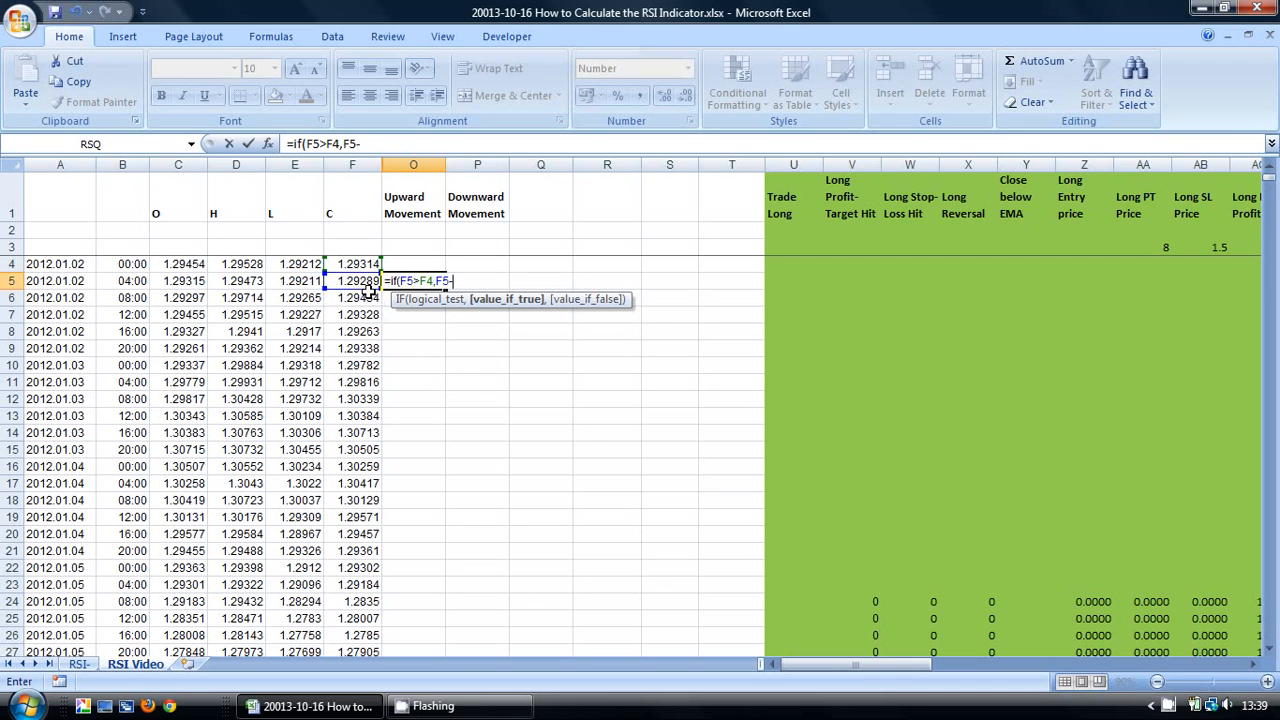
type("F4,")
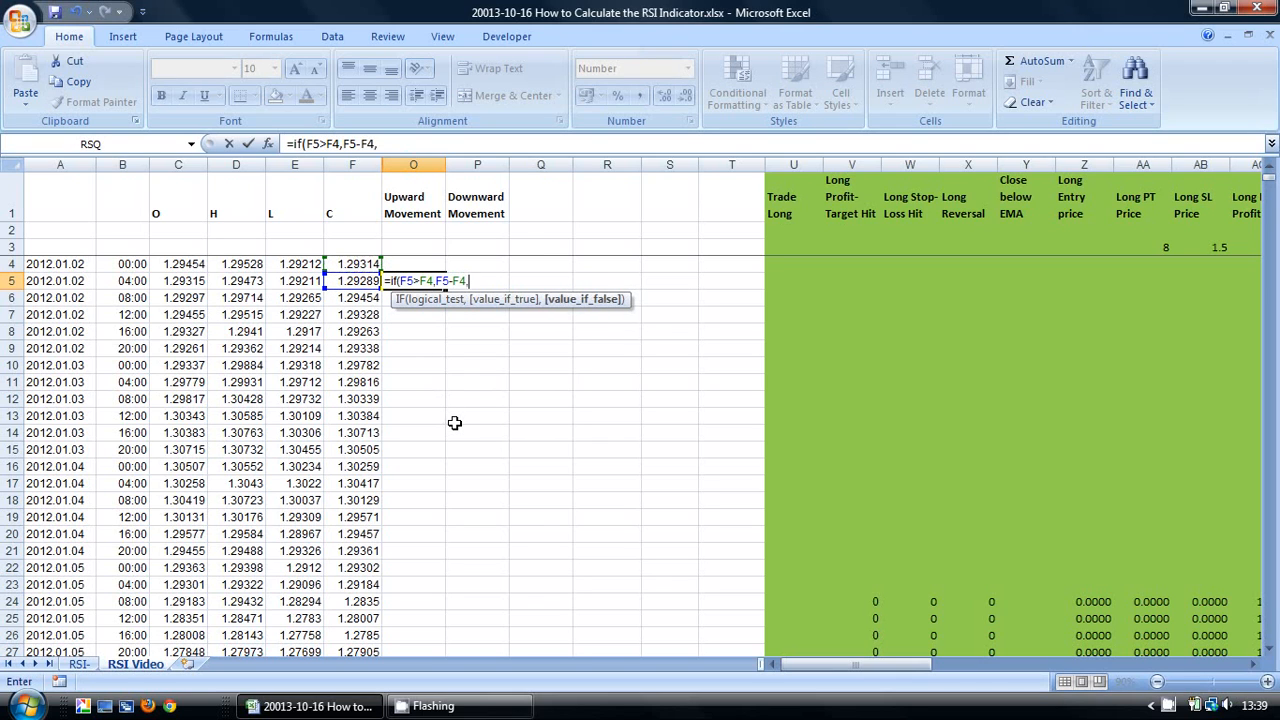
type(")")
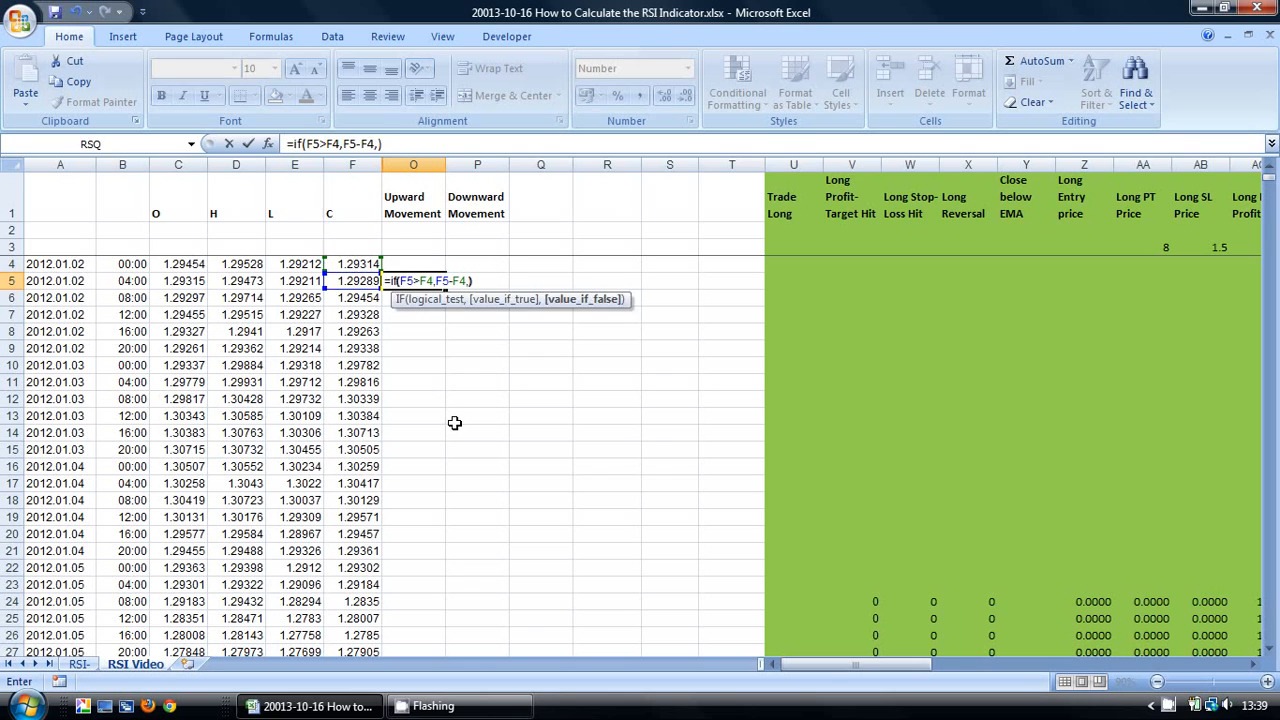
key("enter")
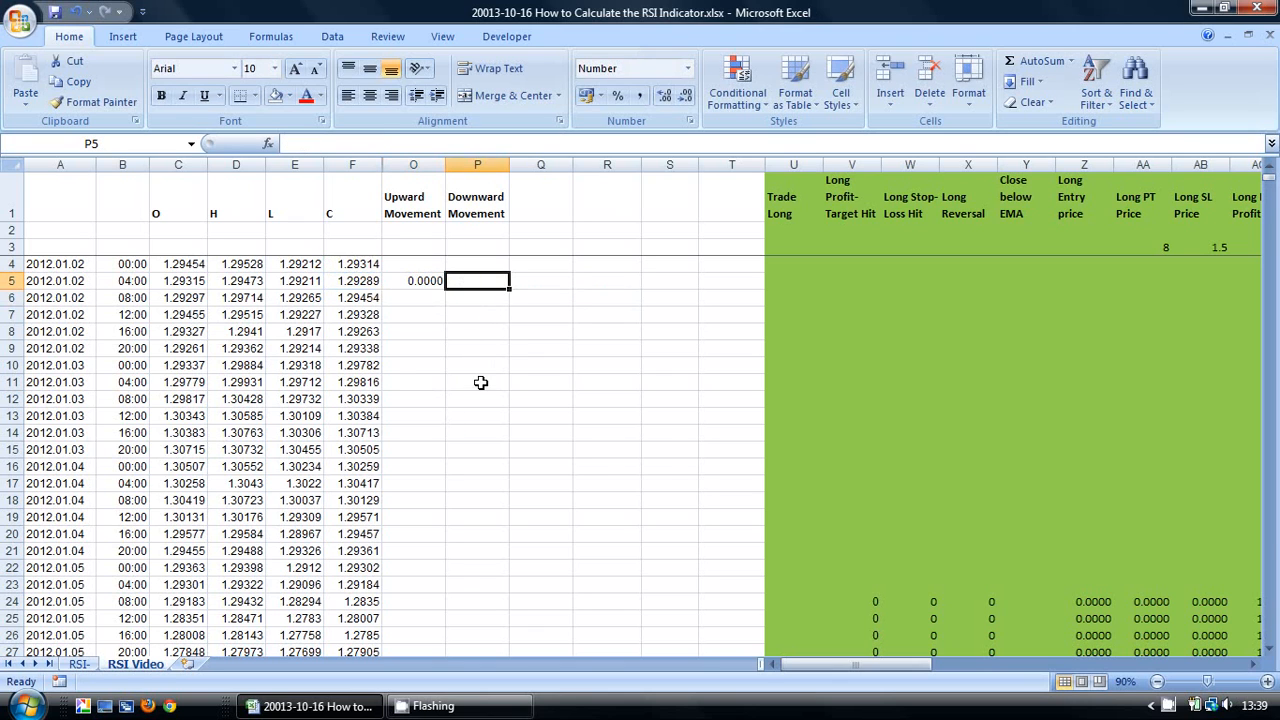
Step: Enter =IF(F5<F4,F4-F5,) in P5 and fill both movement formulas down
type("=if(F5")
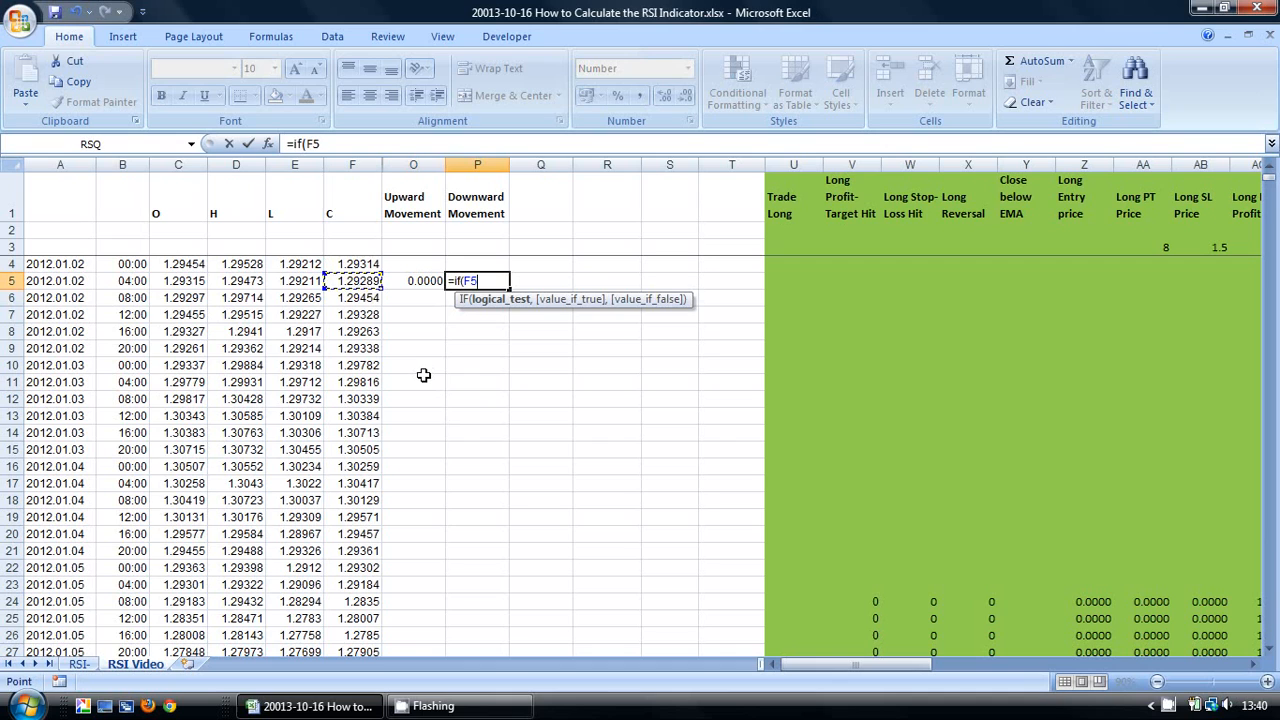
type("<")
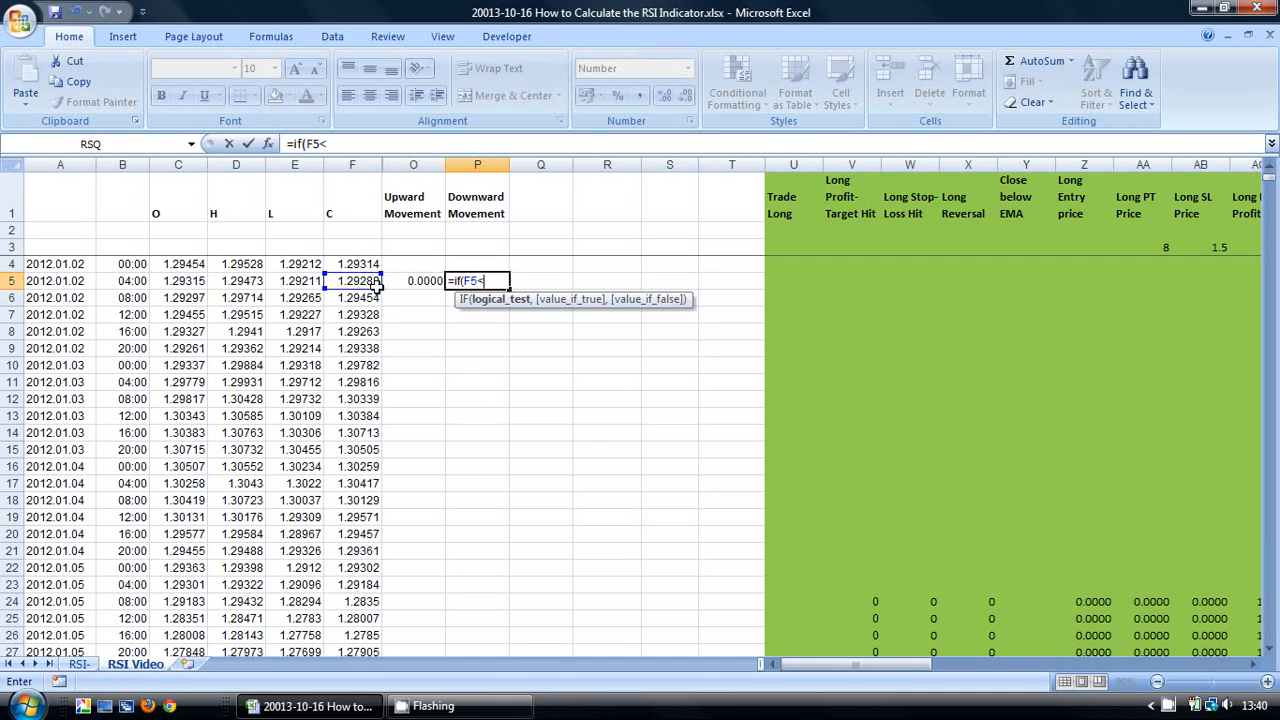
type("F4,F4")
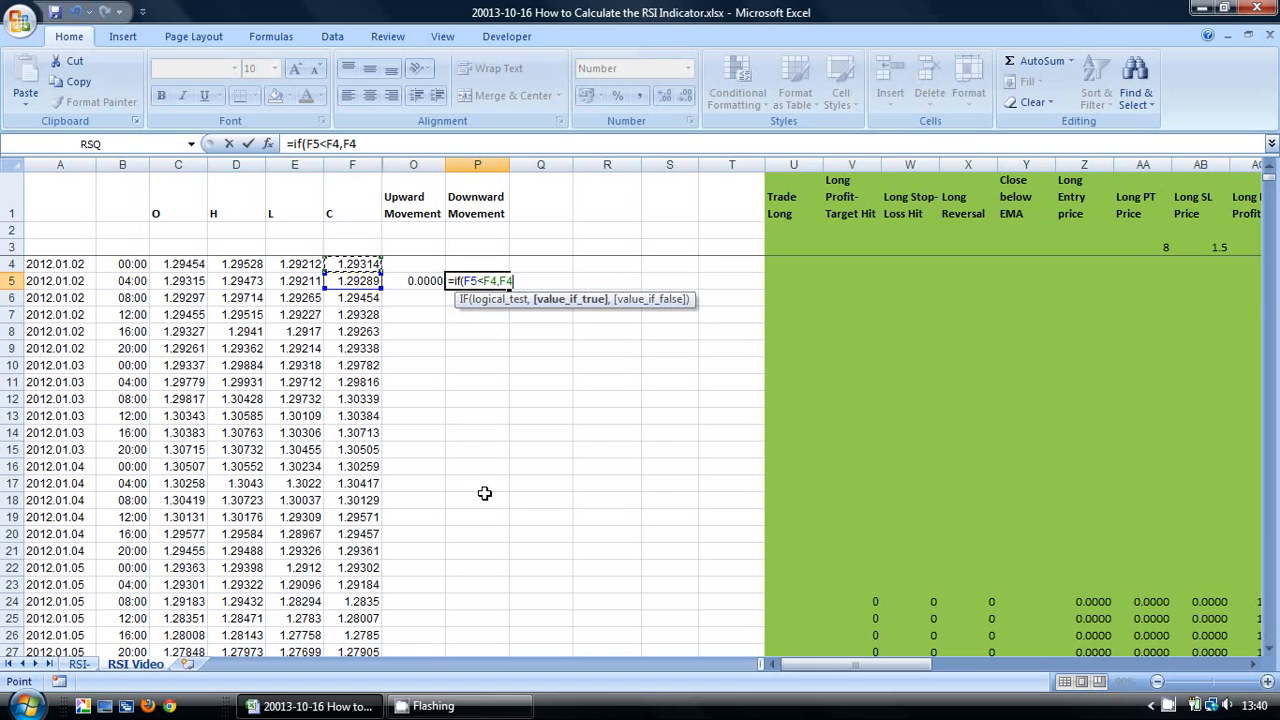
type("-")
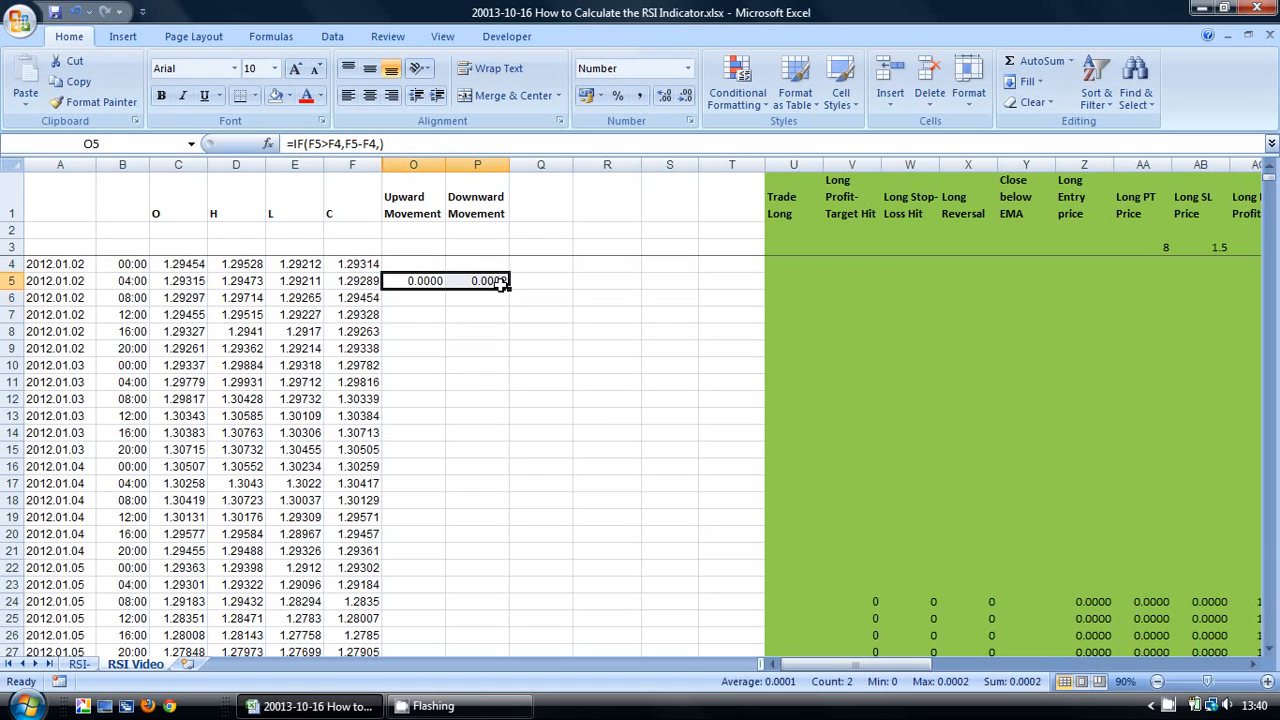
left_click_drag(508, 288, 508, 640)
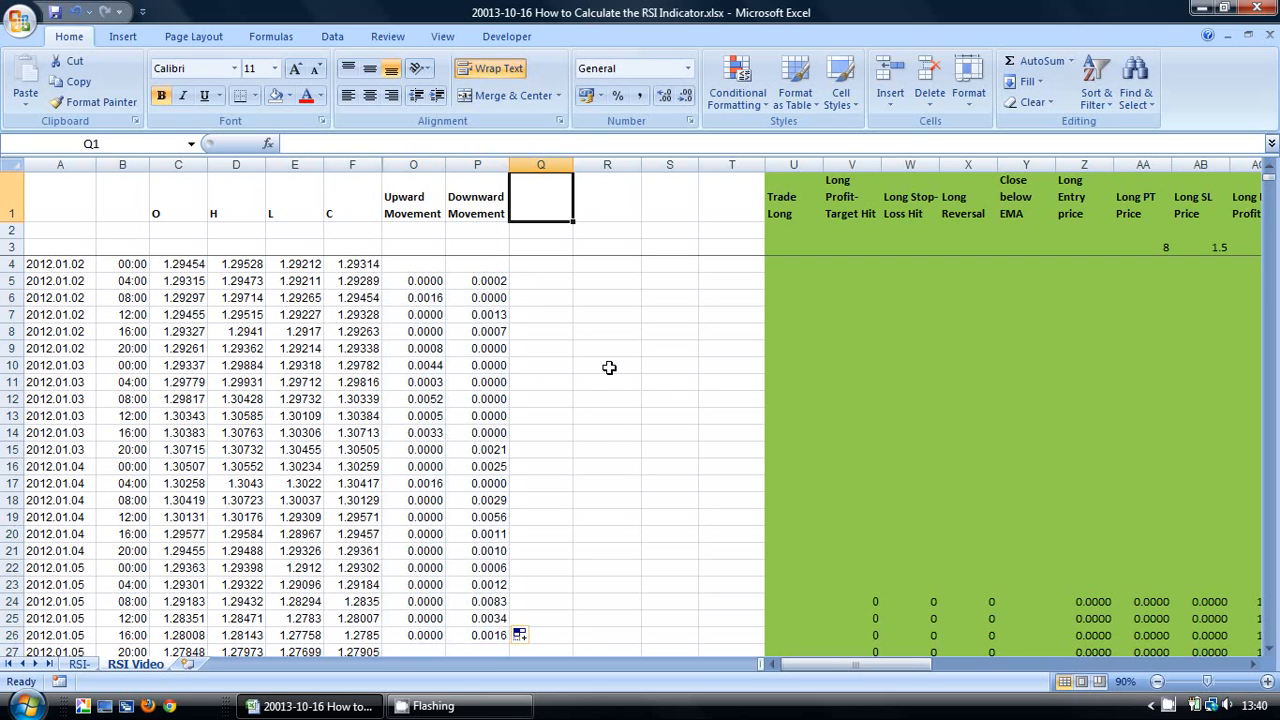
Step: Head Q1 and R1 'Average Upward/Downward Movement' with period 14 in Q2 and R2
type("Average")
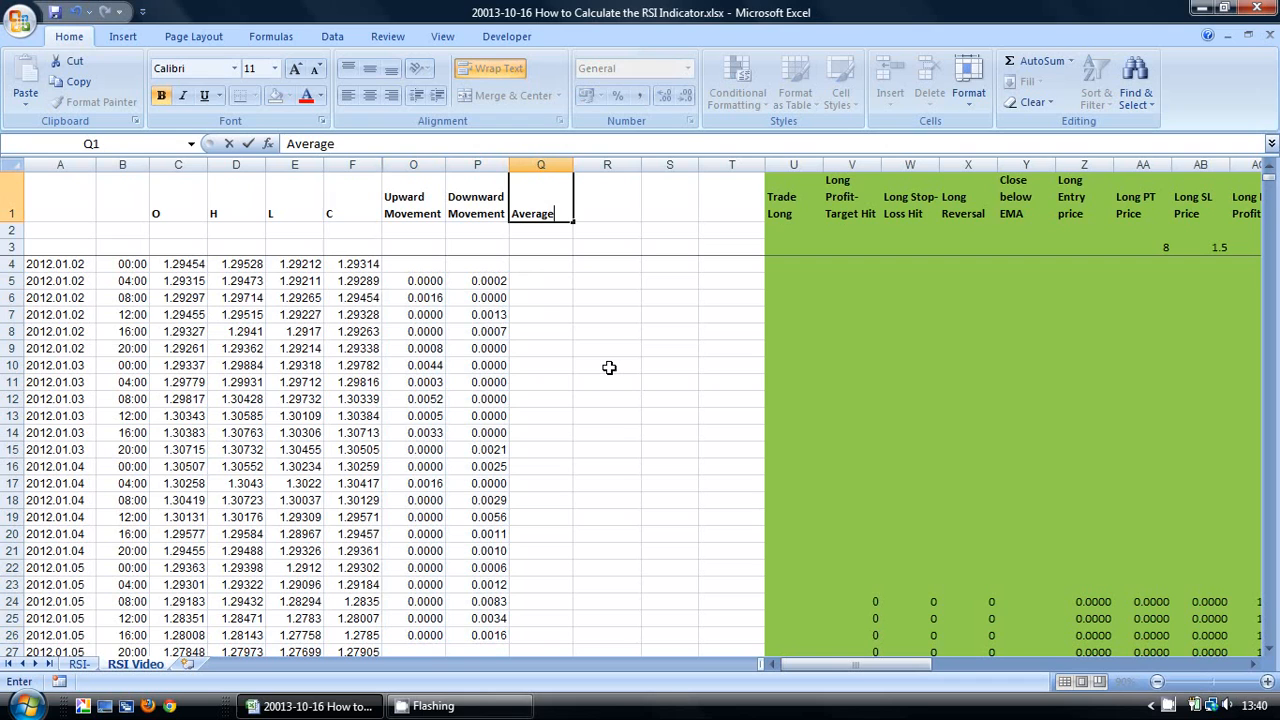
type("Upward")
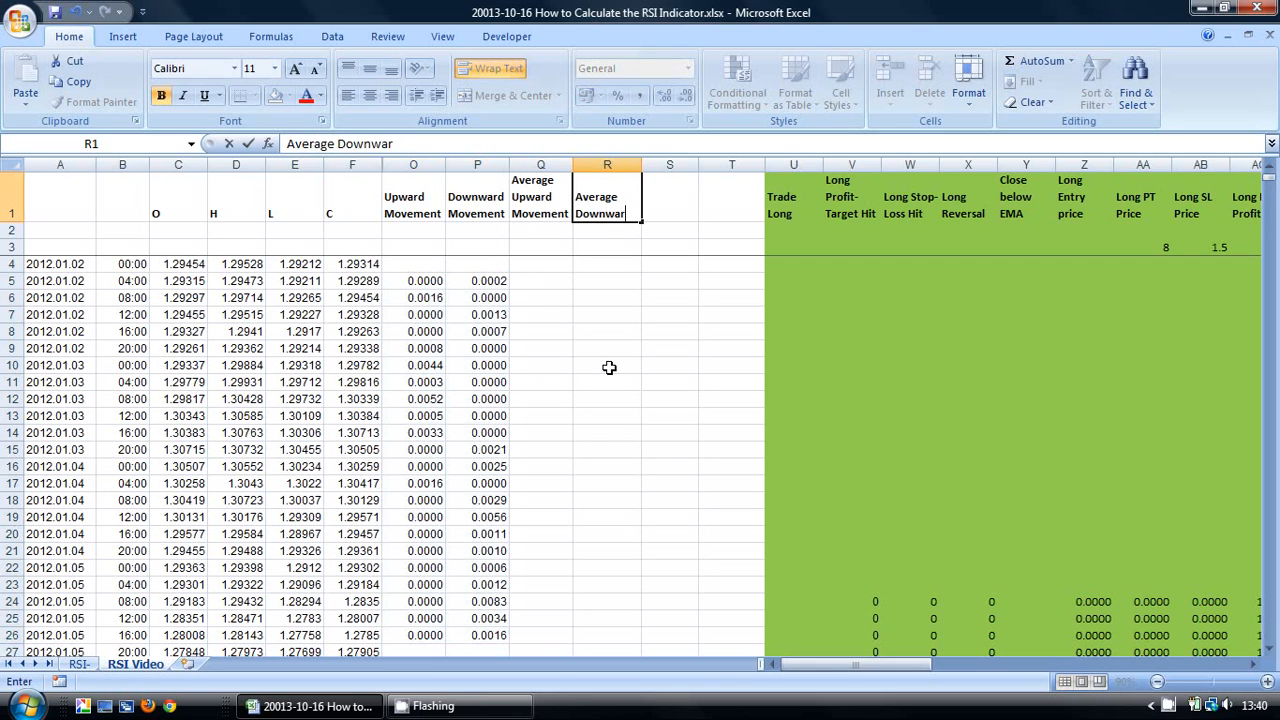
type("Movement")
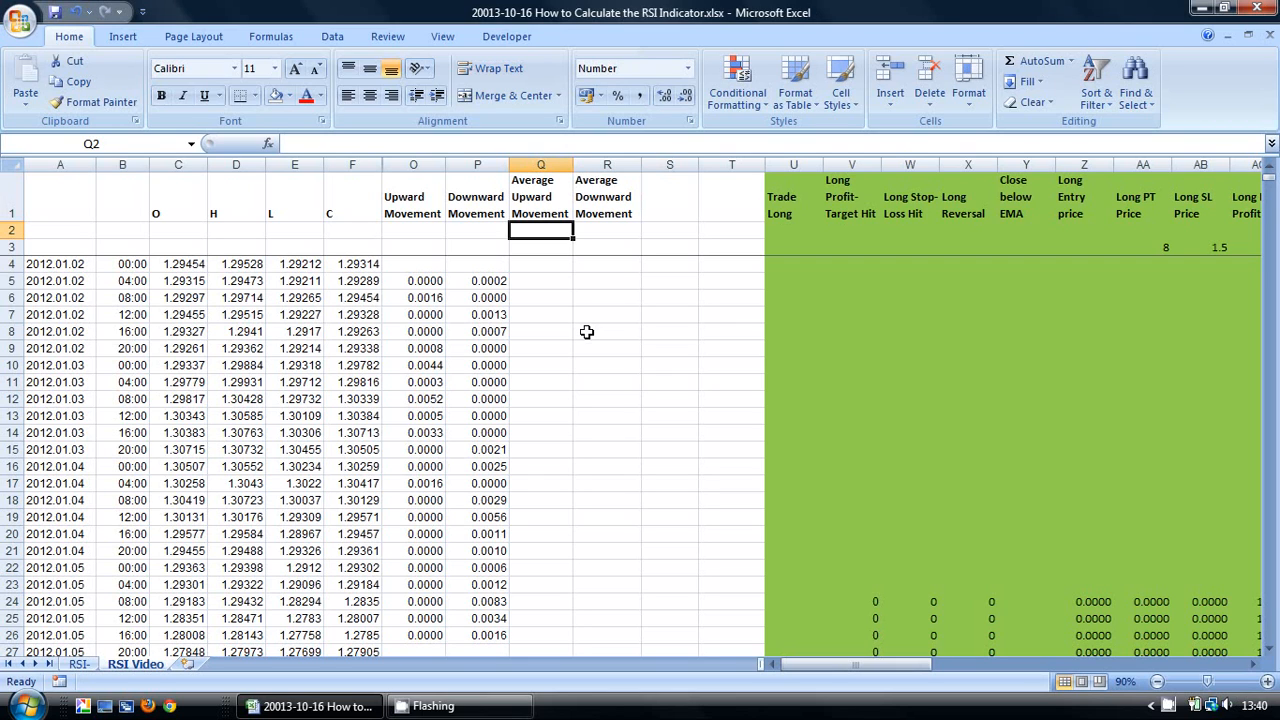
type("14")
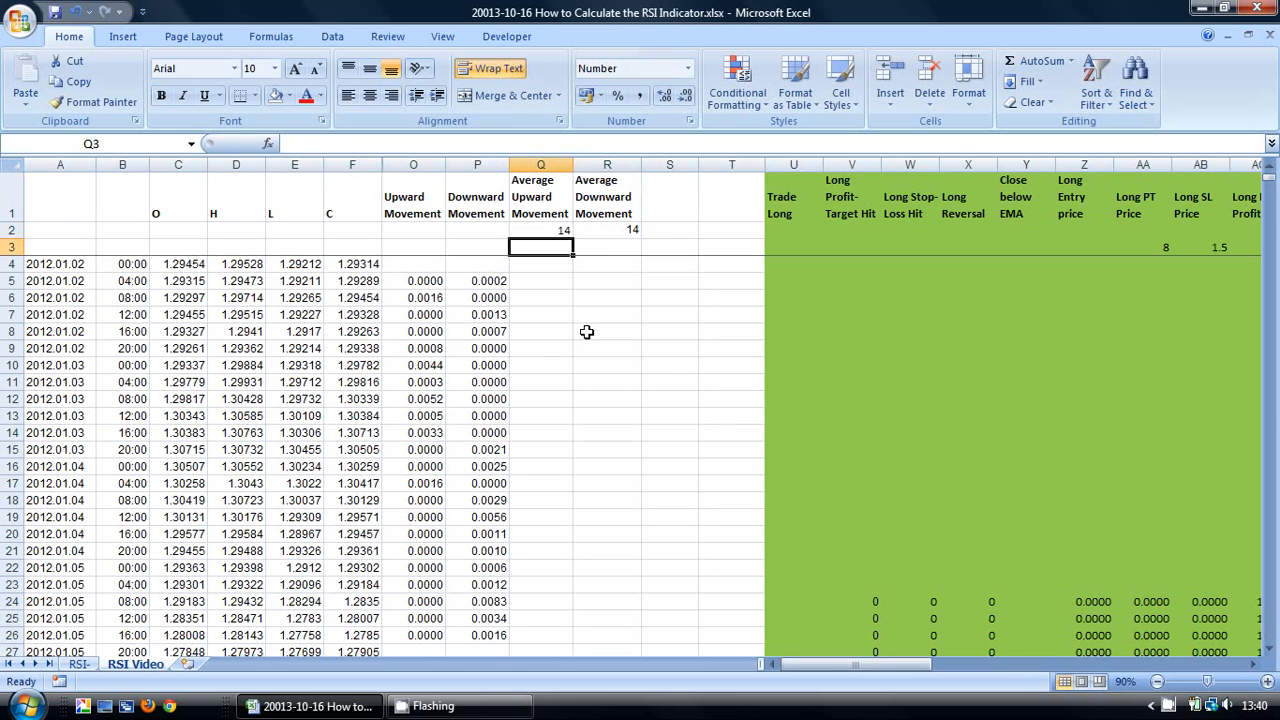
Step: Enter =AVERAGE(O5:O18) in Q18 and fill it right to R18
left_click_drag(540, 263, 540, 483)
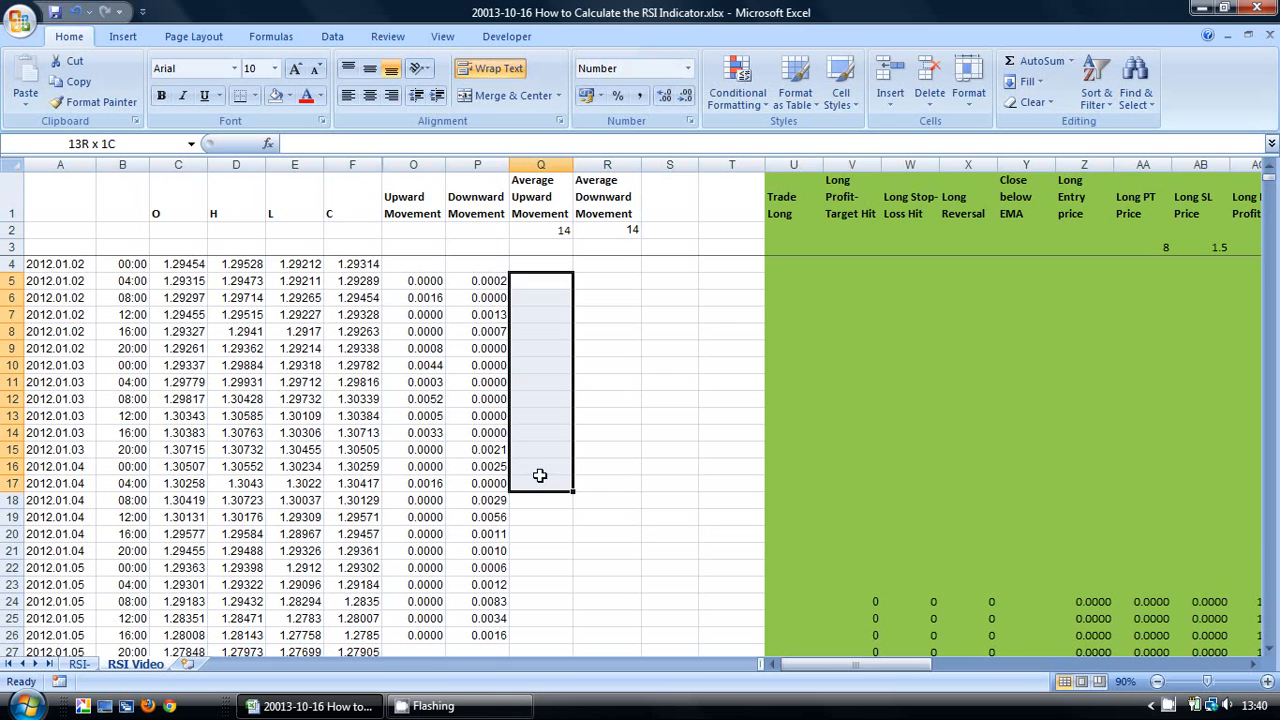
left_click(540, 500)
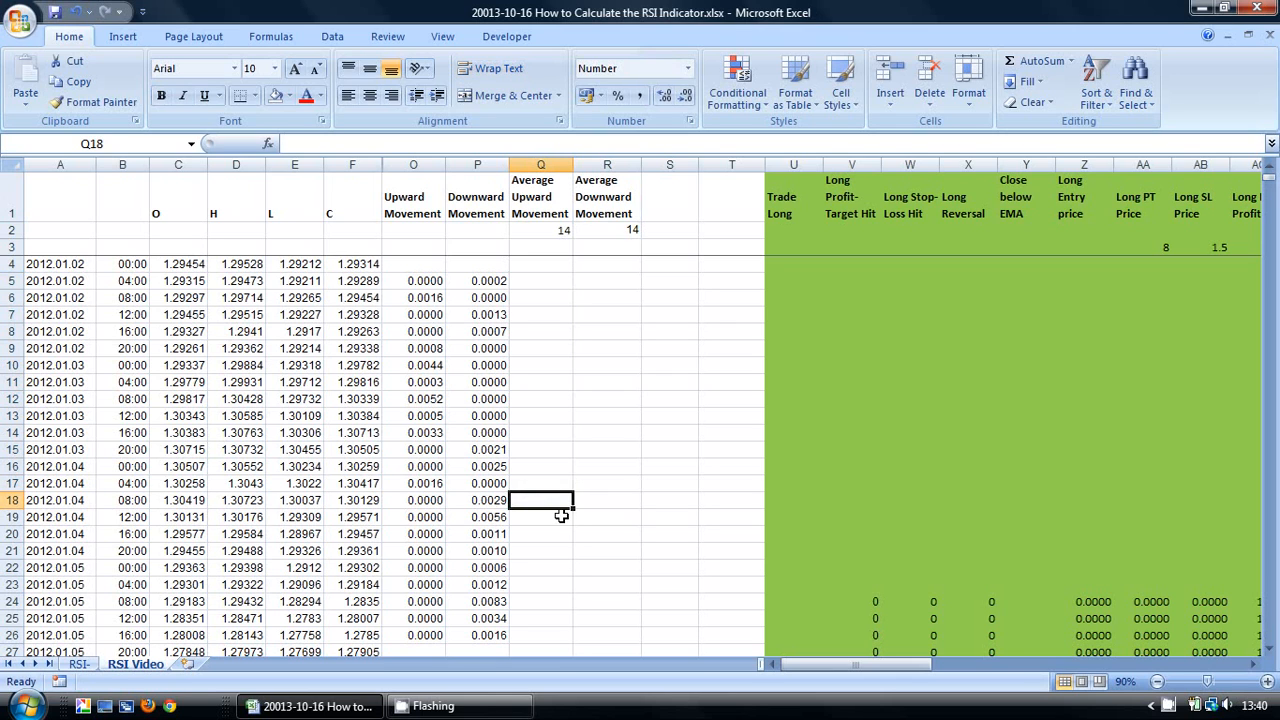
type("=average")
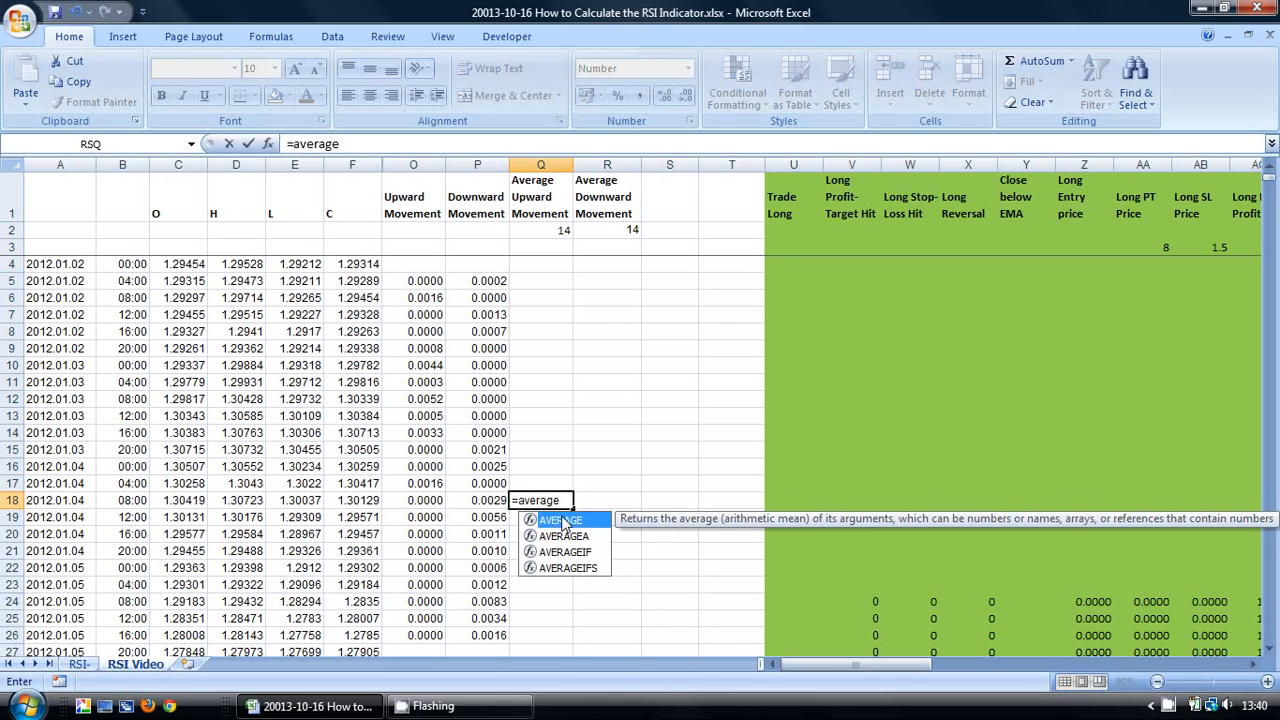
type("(")
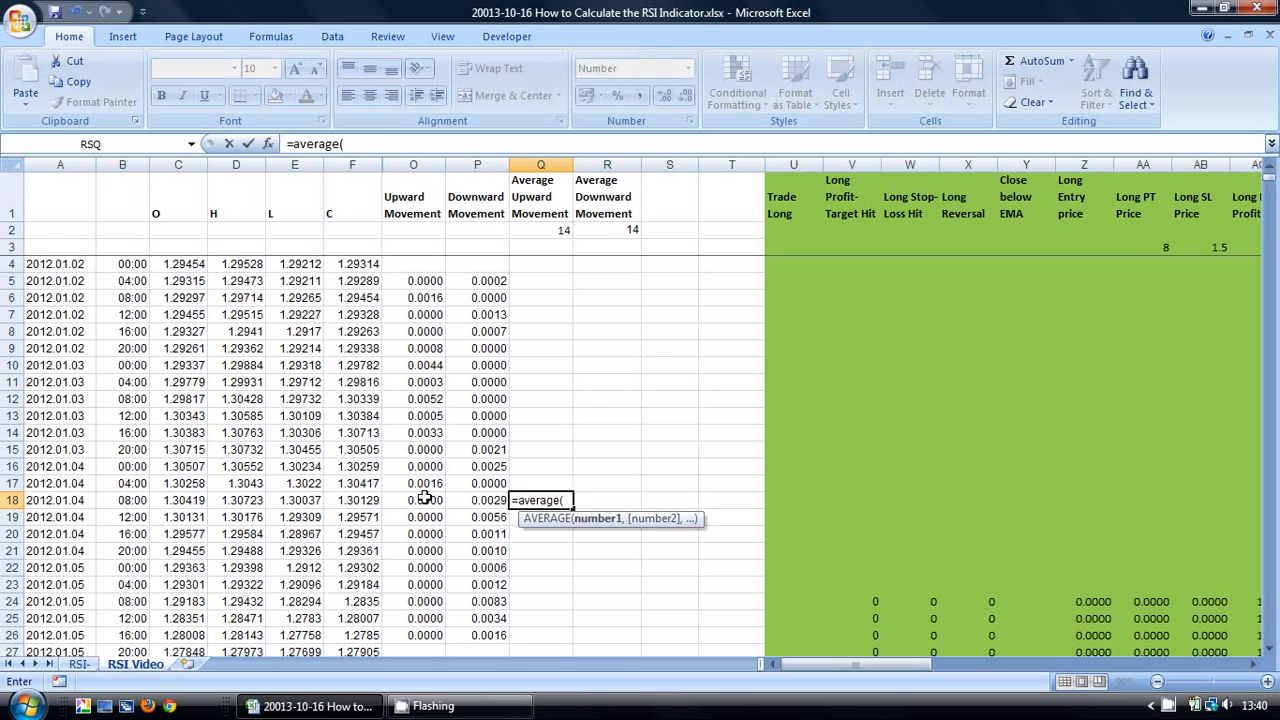
left_click_drag(412, 280, 412, 500)
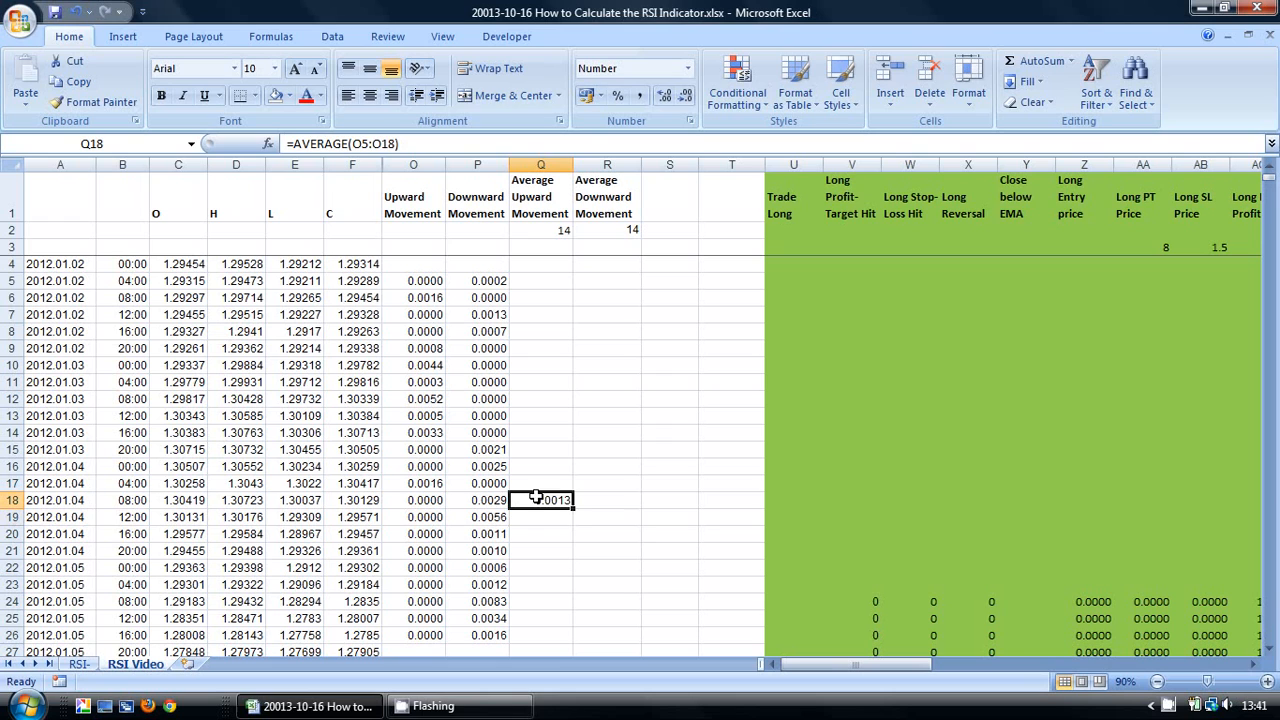
left_click_drag(540, 500, 607, 500)
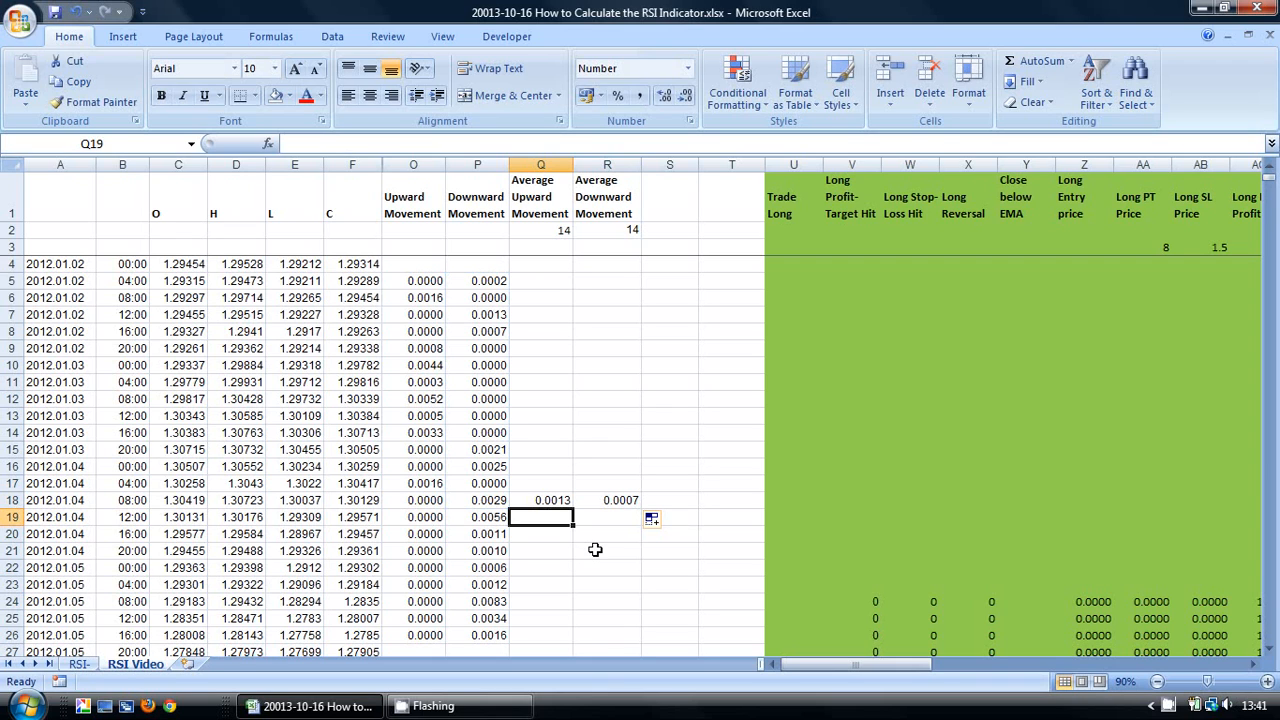
Step: Enter =((Q18*(Q2-1)+O19)/Q2) in Q19 for a smoothed upward average of 0.0012
type("=((")
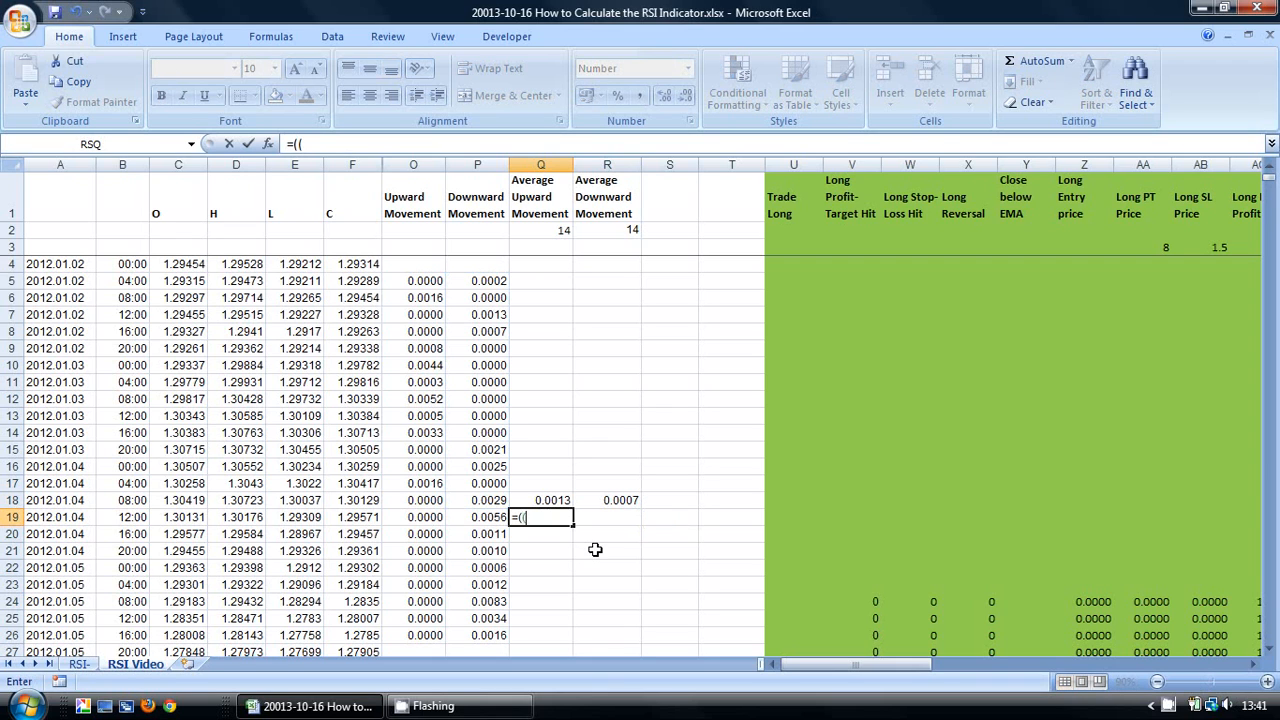
left_click(552, 500)
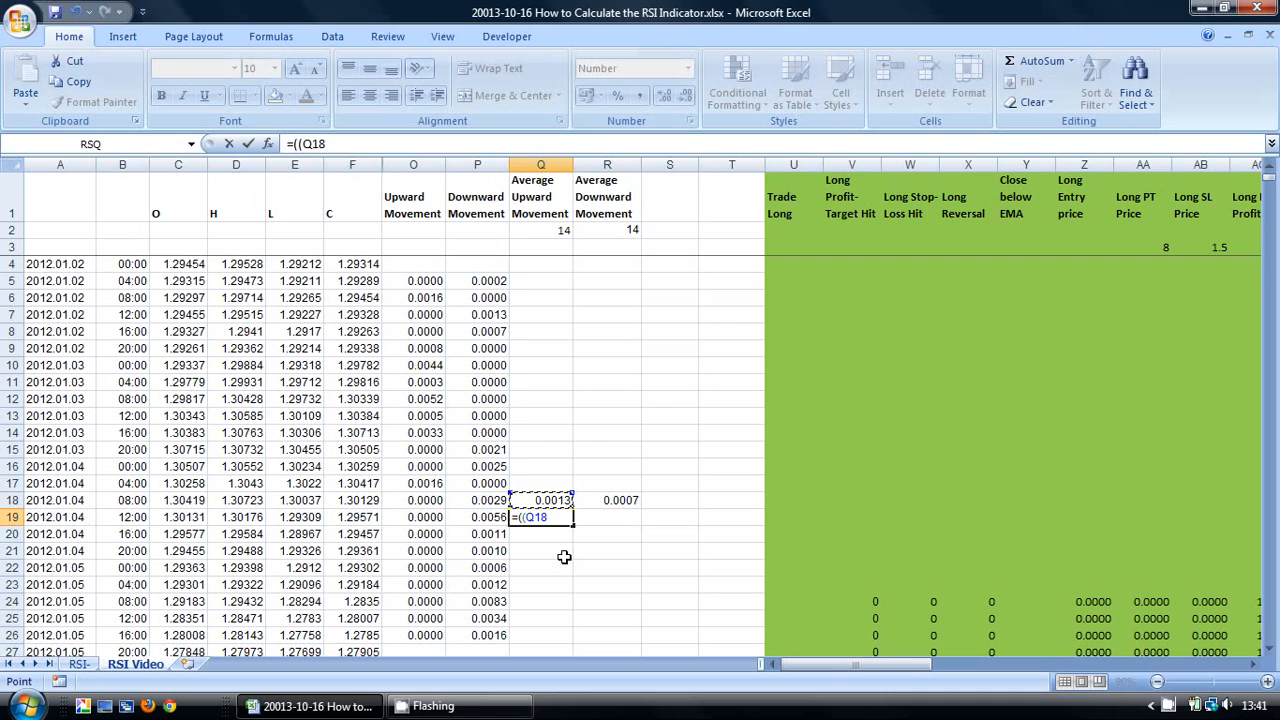
type("*")
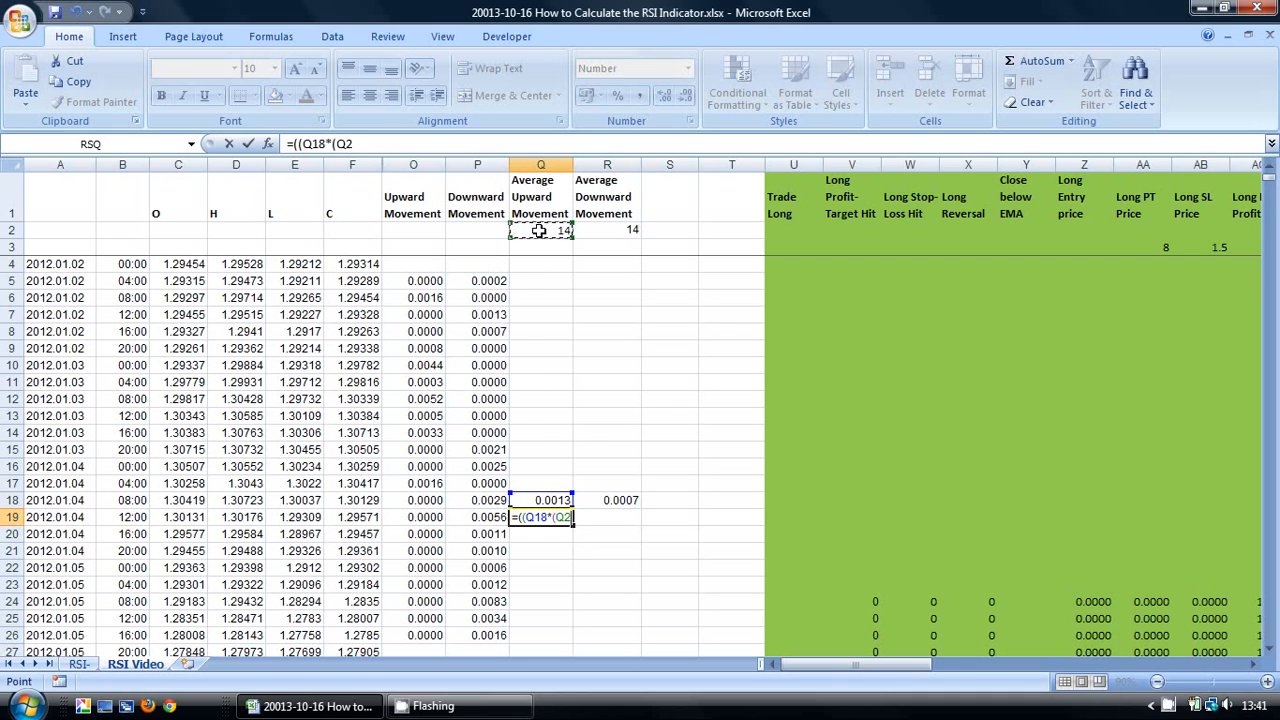
type("-1)")
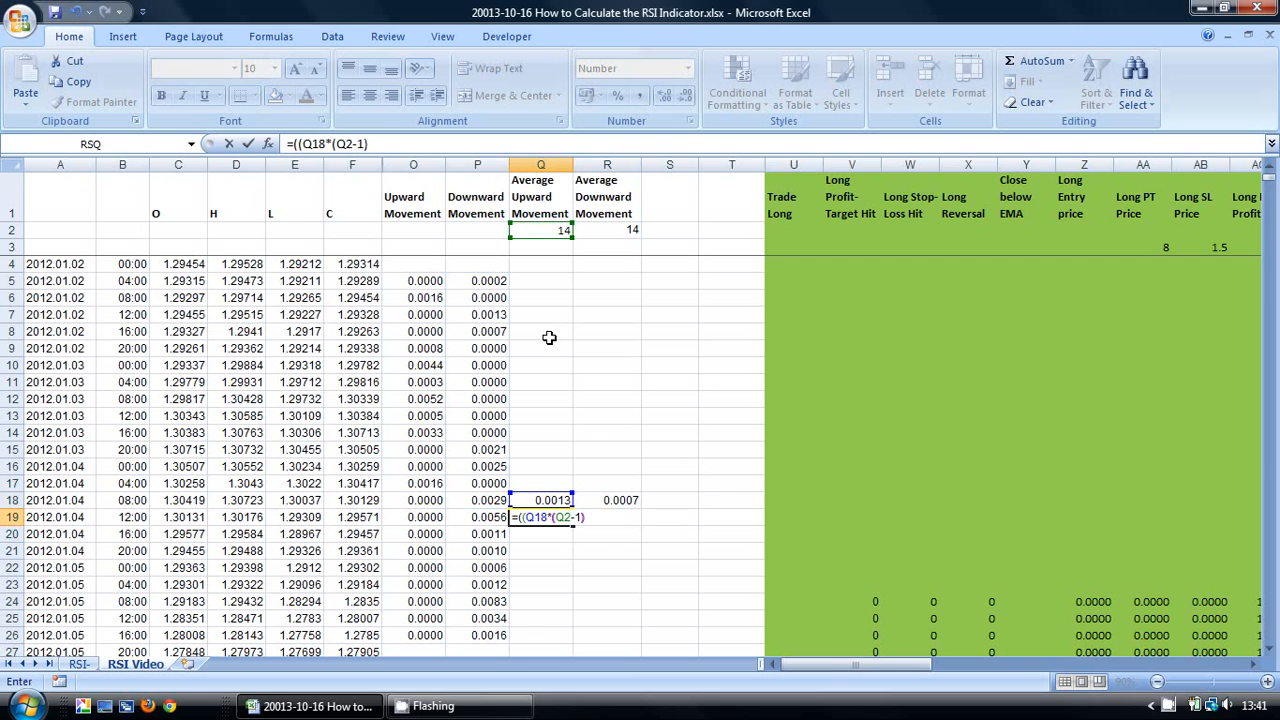
type("+")
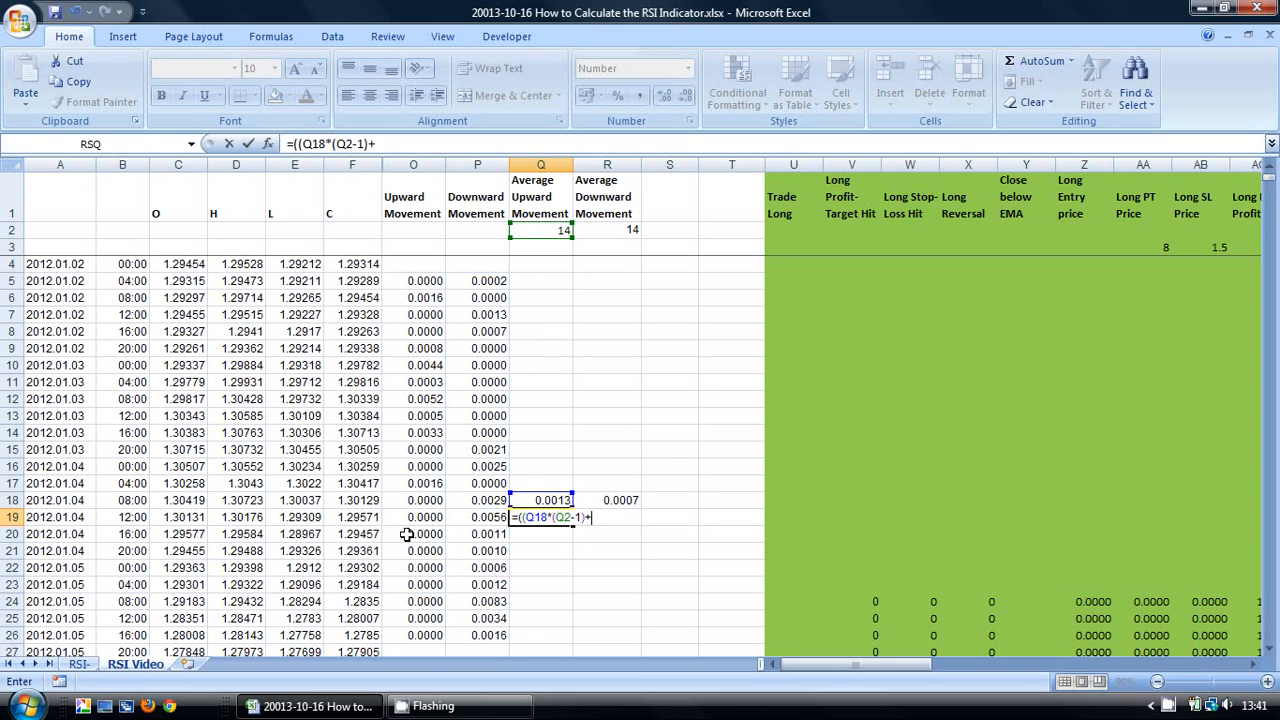
left_click(412, 517)
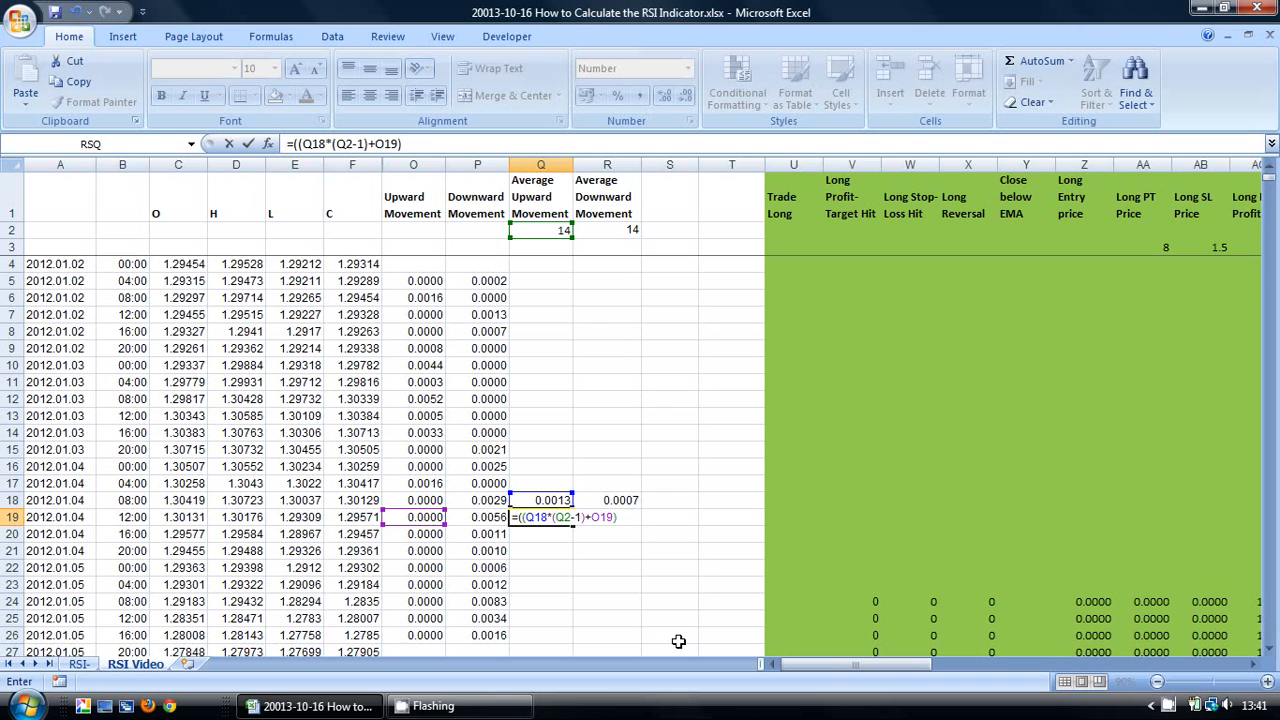
type("/")
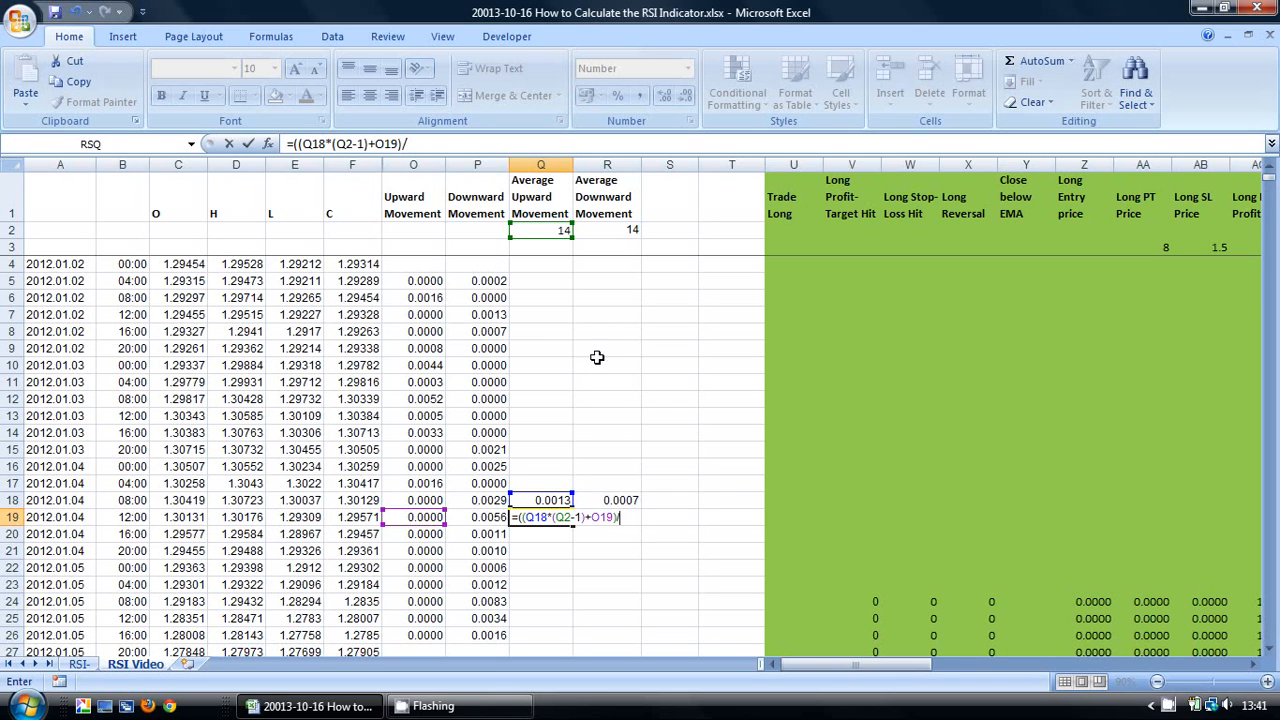
type("Q2)")
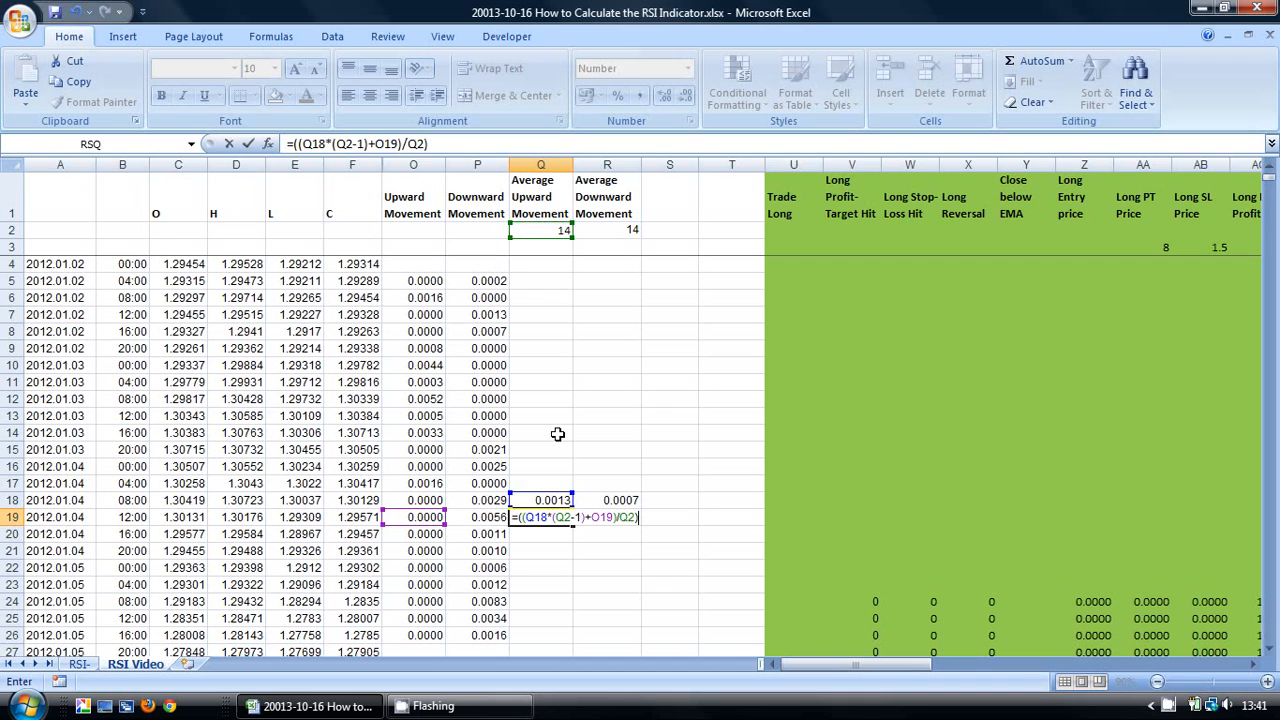
key("enter")
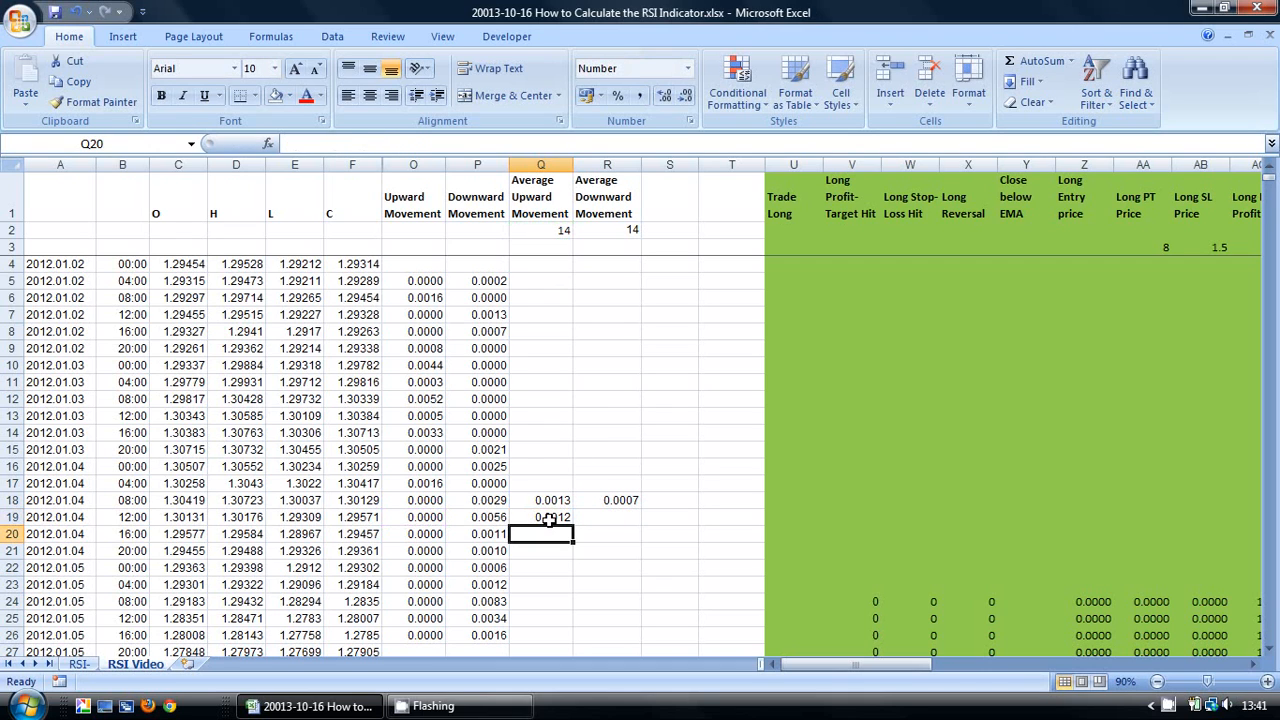
left_click(540, 517)
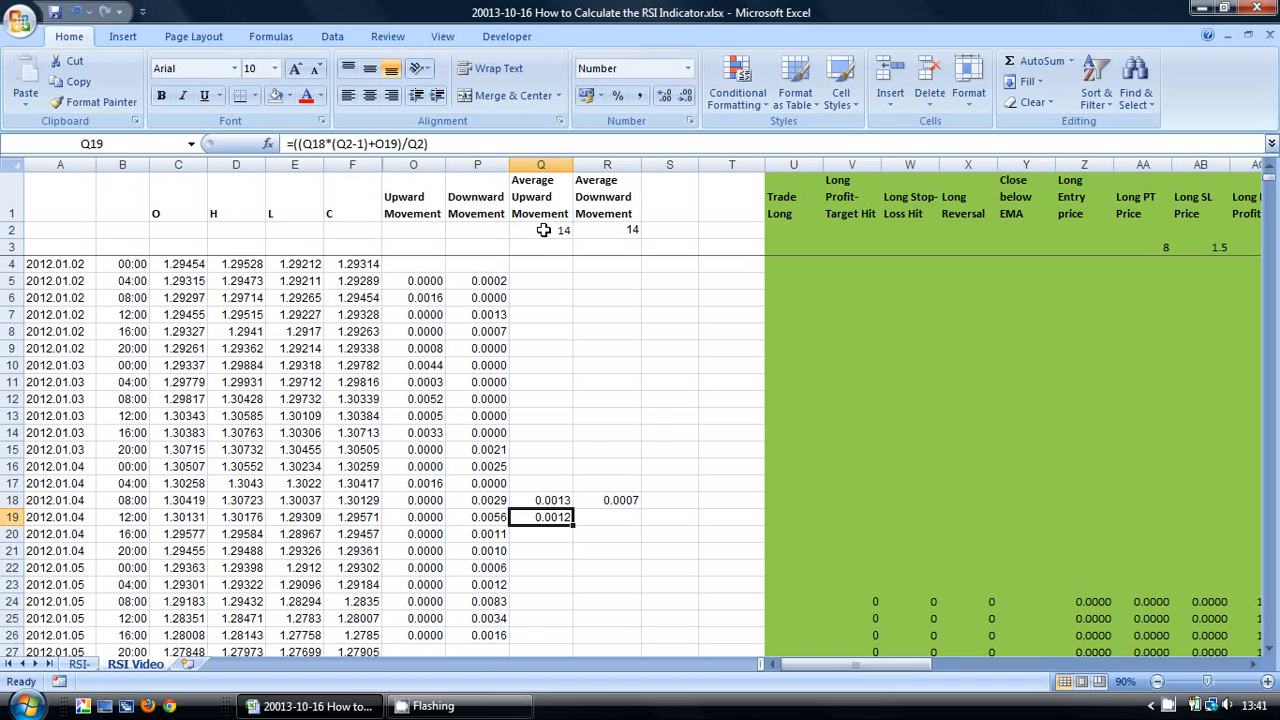
double_click(540, 517)
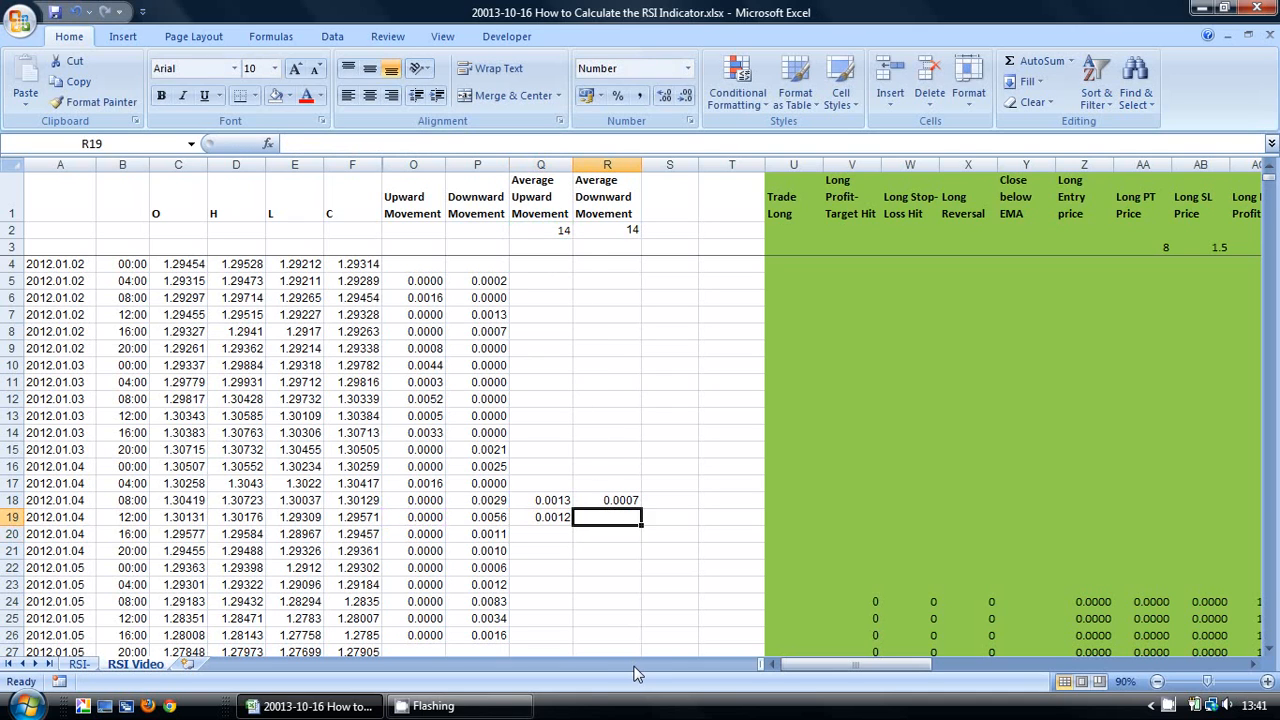
Step: Enter =((R18*(R2-1)+P19)/R2) in R19 and make Q19's period reference $Q$2
type("=((")
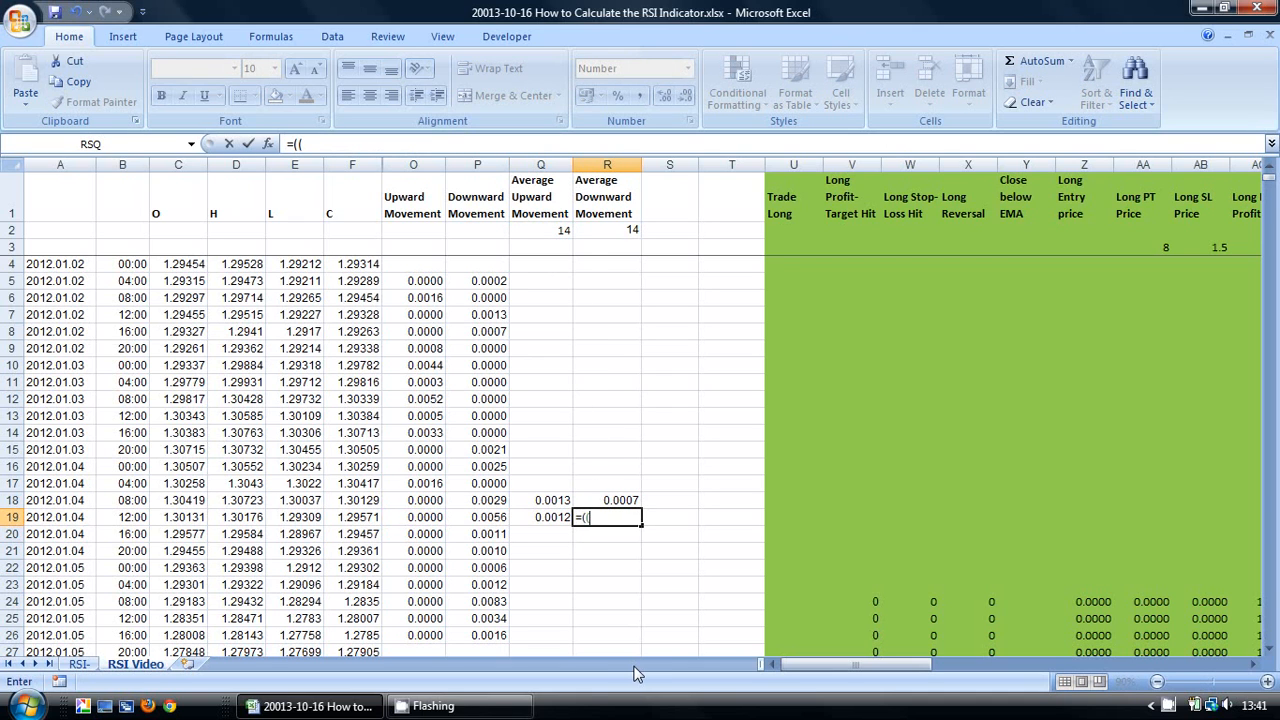
left_click(607, 500)
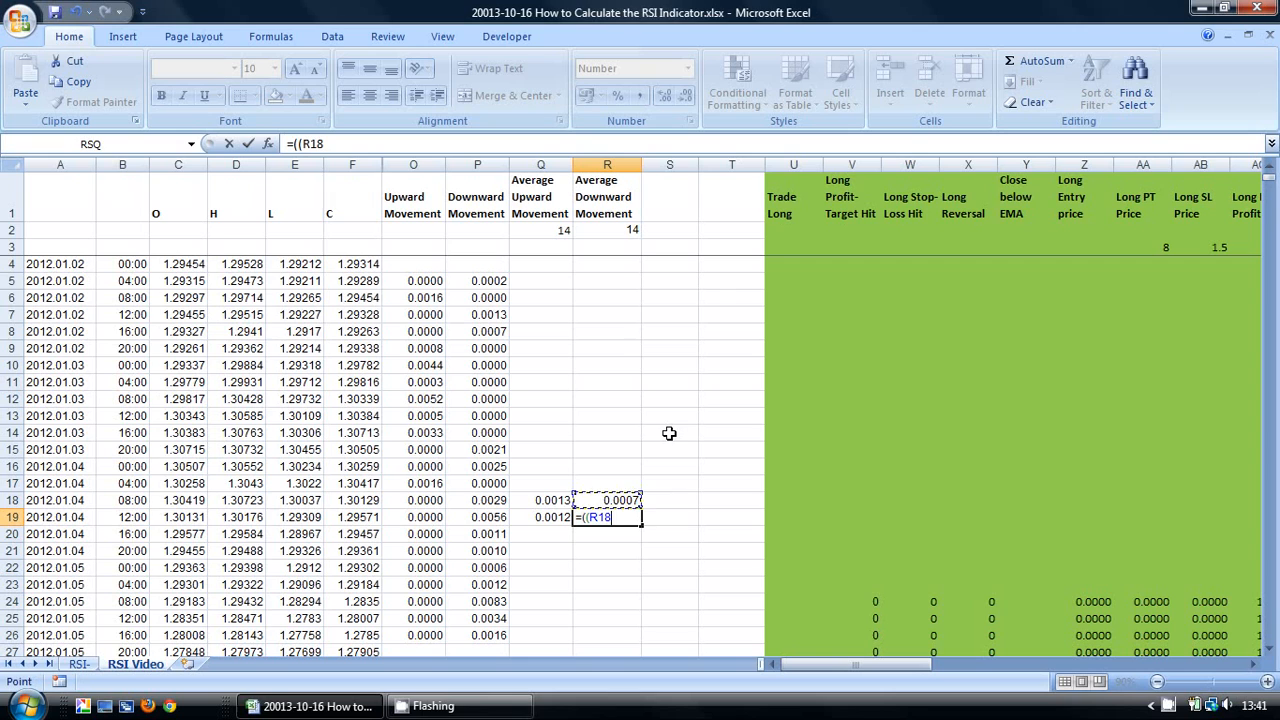
type("*(R2-1)+")
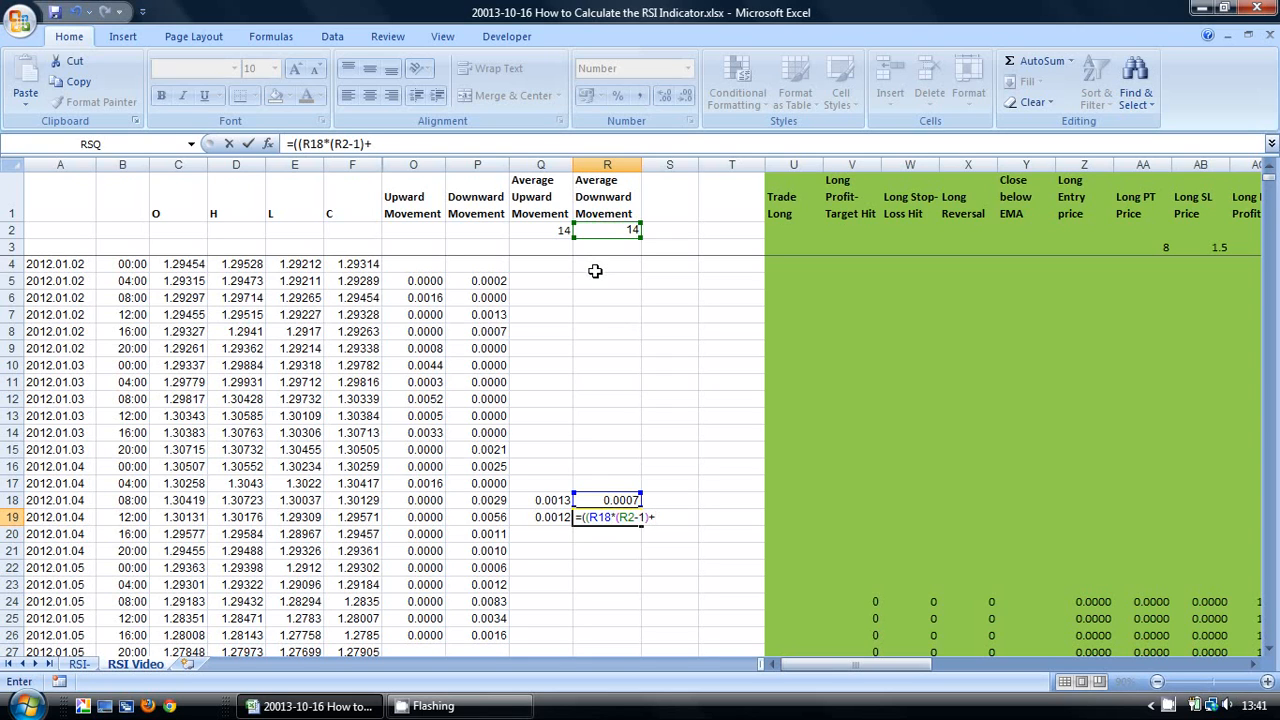
left_click(477, 517)
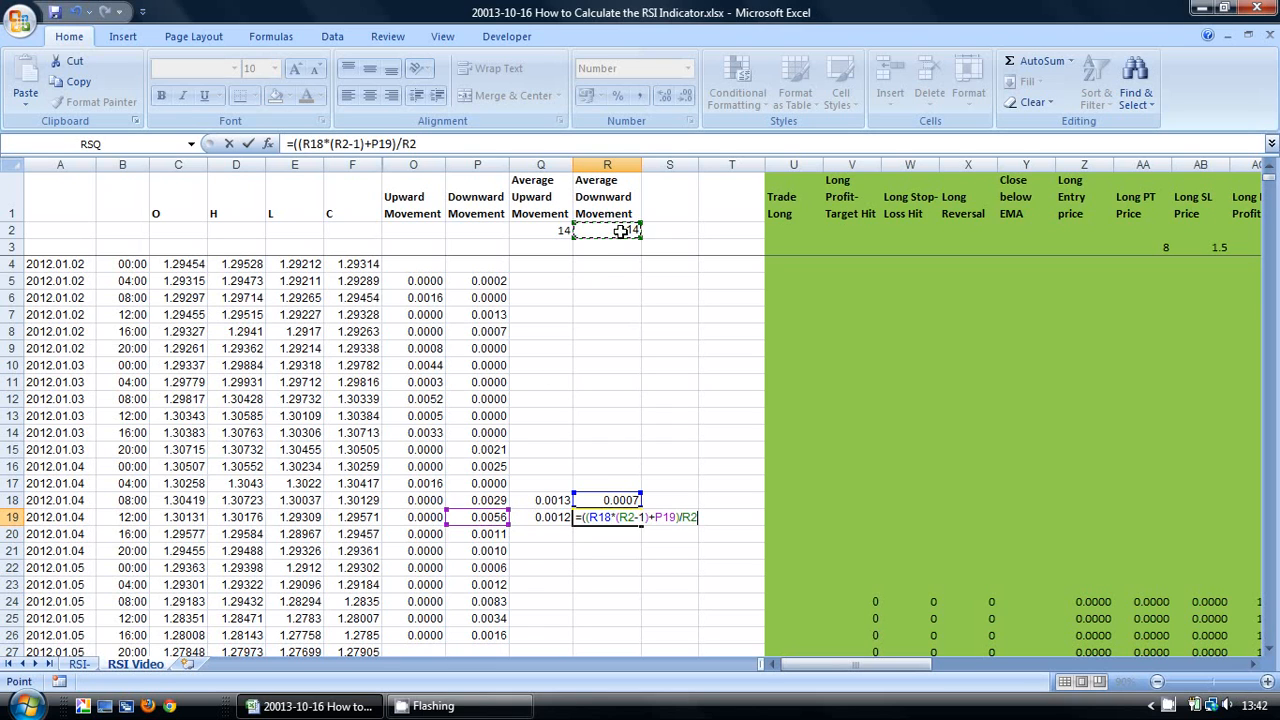
key("enter")
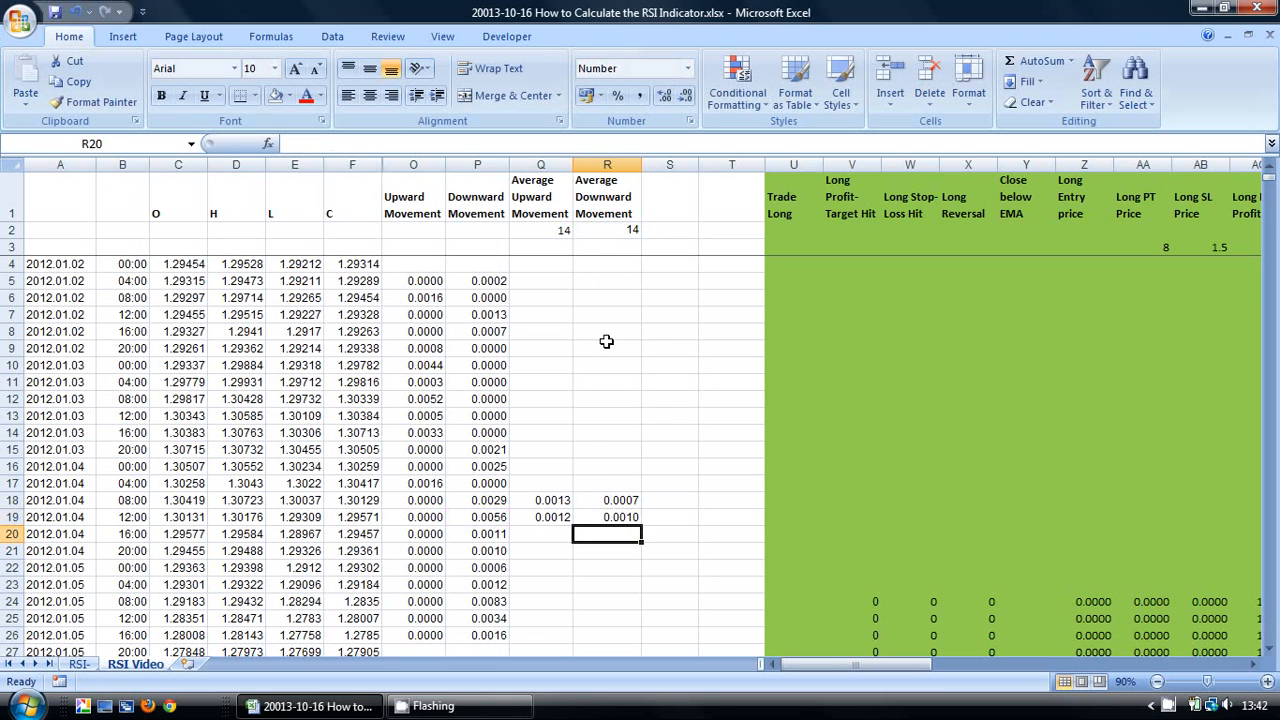
left_click(607, 517)
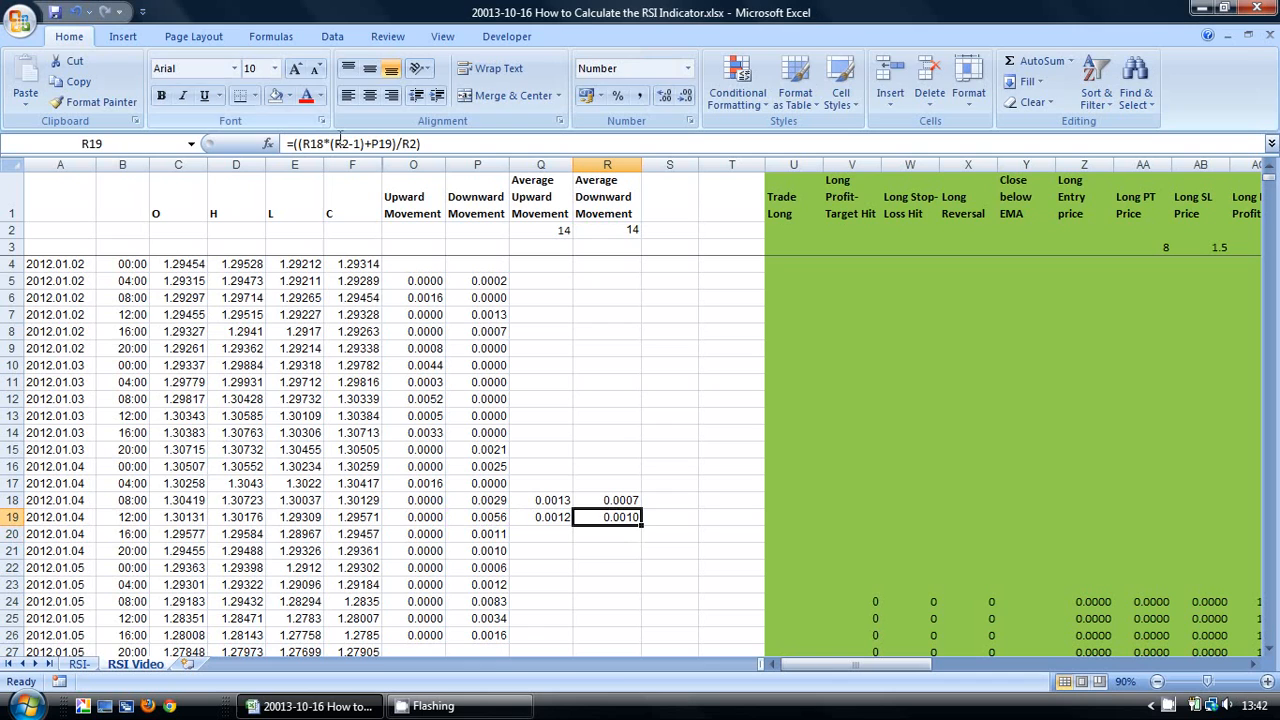
double_click(607, 517)
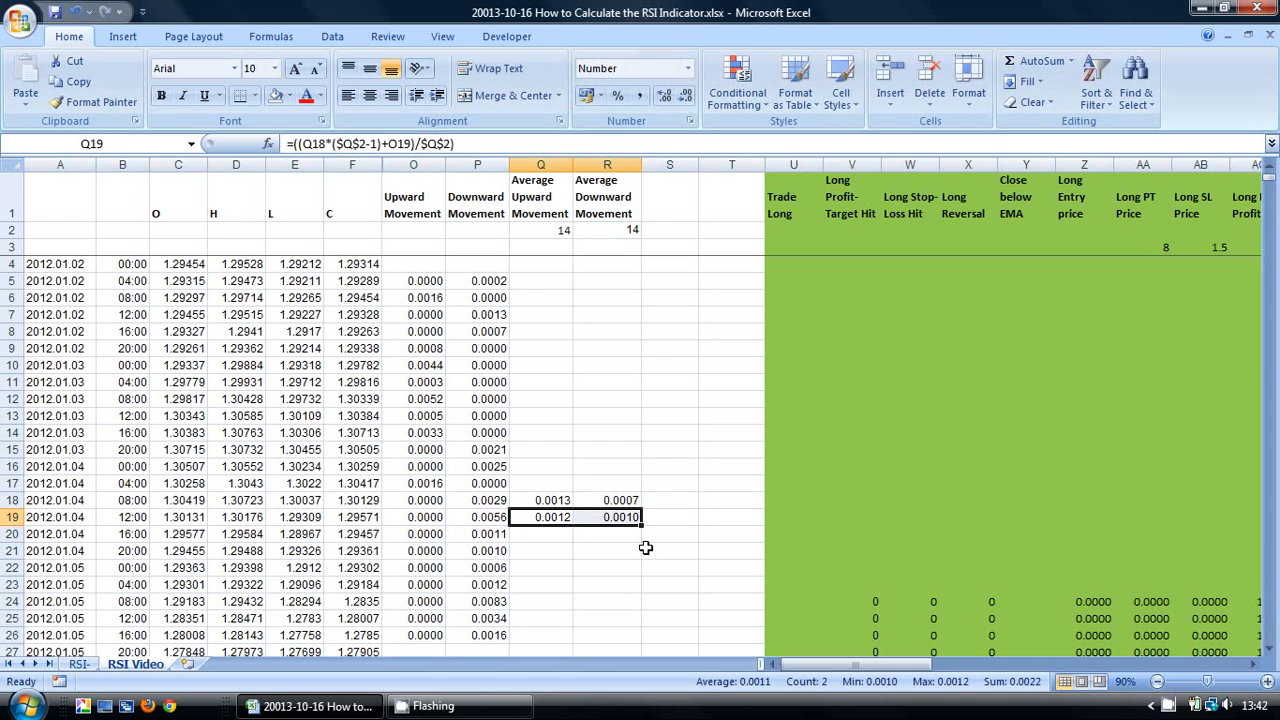
Step: Fill Q19:R19 down to row 26 and add a Relative Strength column using =Q18/R18
left_click_drag(640, 517, 640, 640)
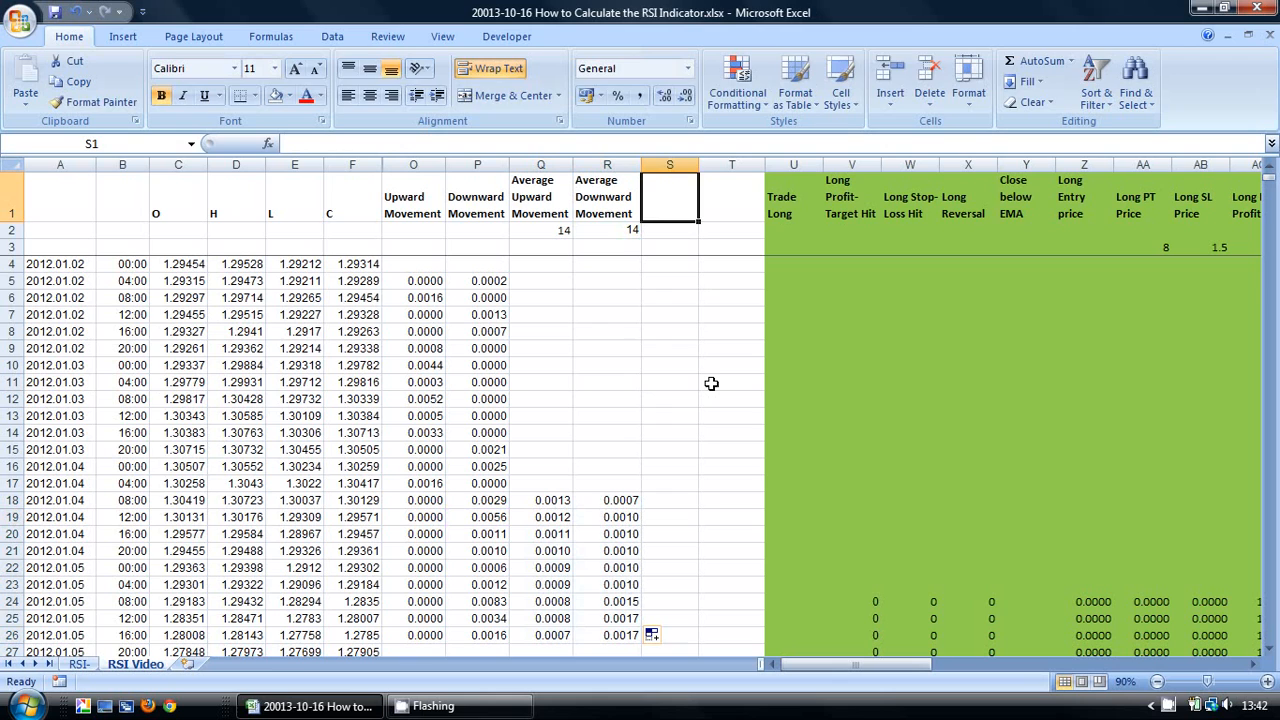
type("Relative Strength")
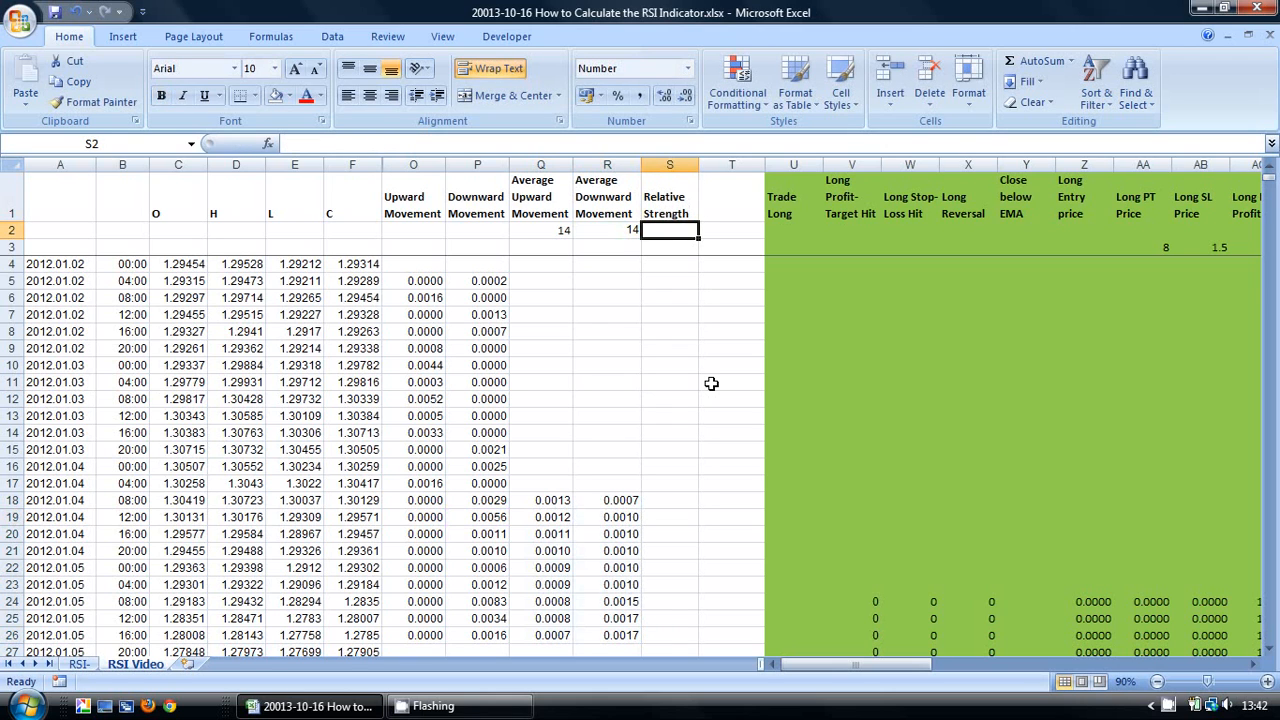
left_click(669, 500)
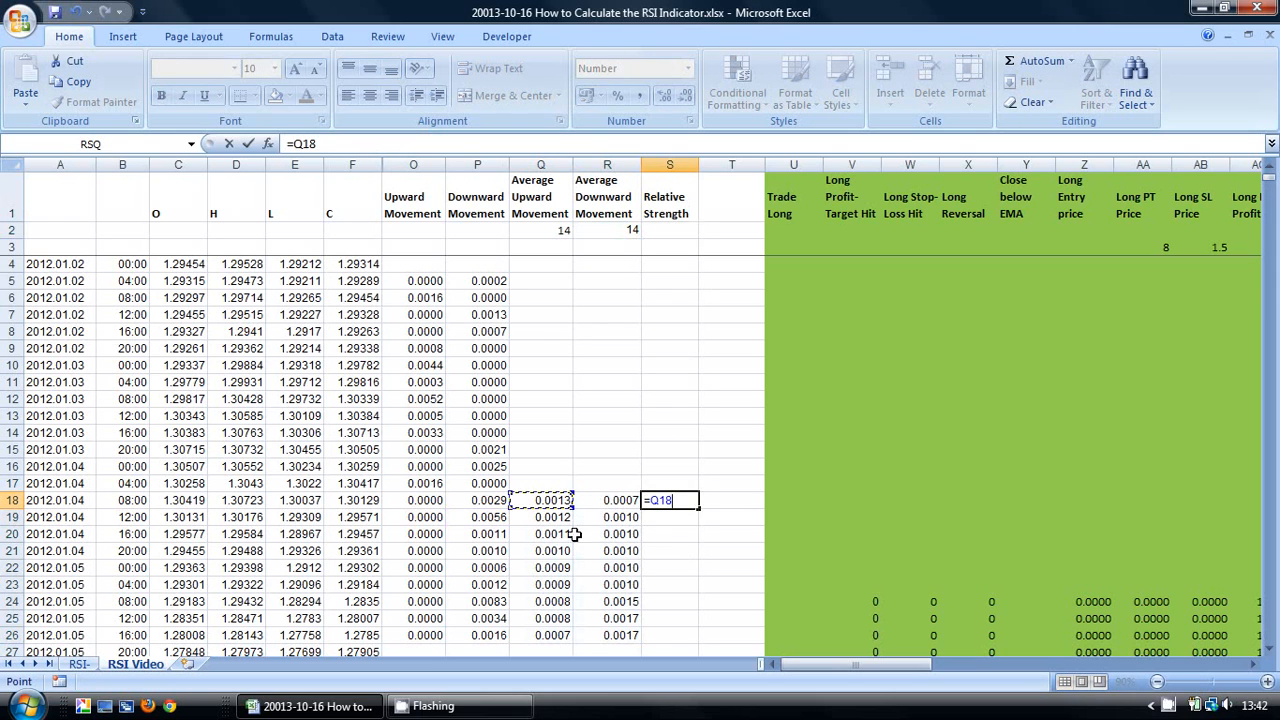
type("/")
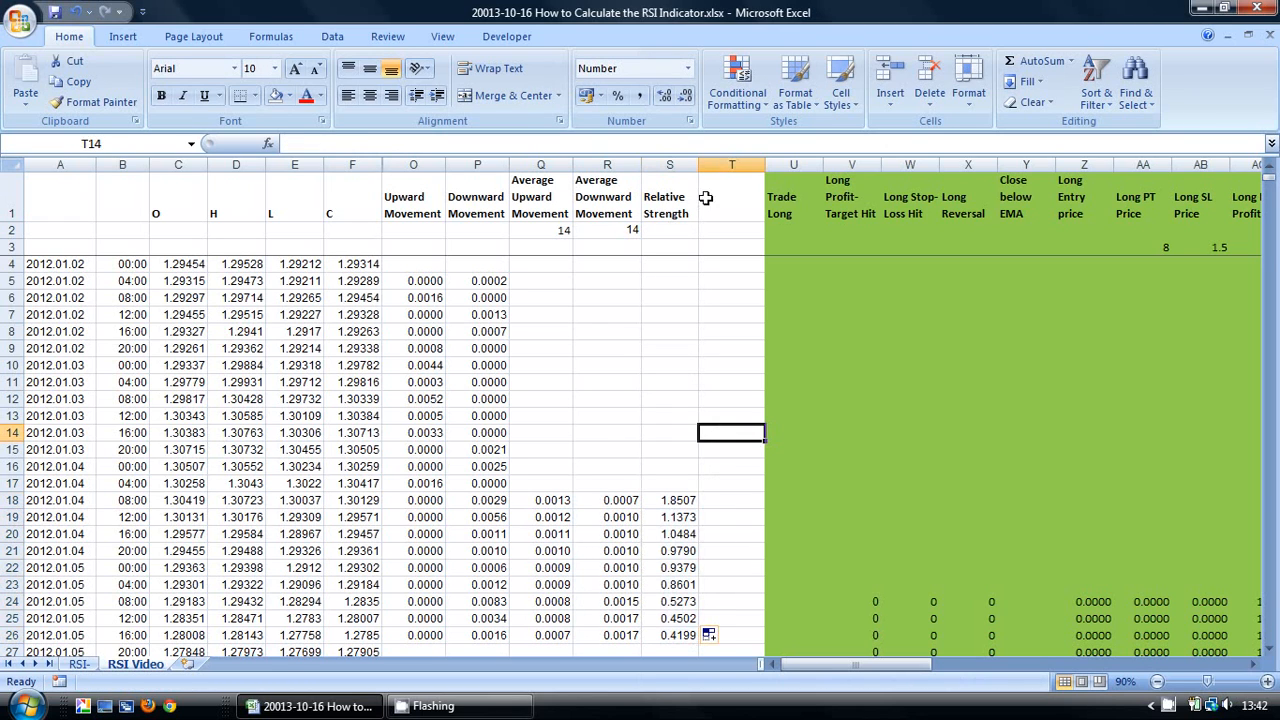
Step: Add an RSI column with =100-(100/(S18+1)) filled down to row 26
type("RSI")
left_click(731, 500)
type("=")
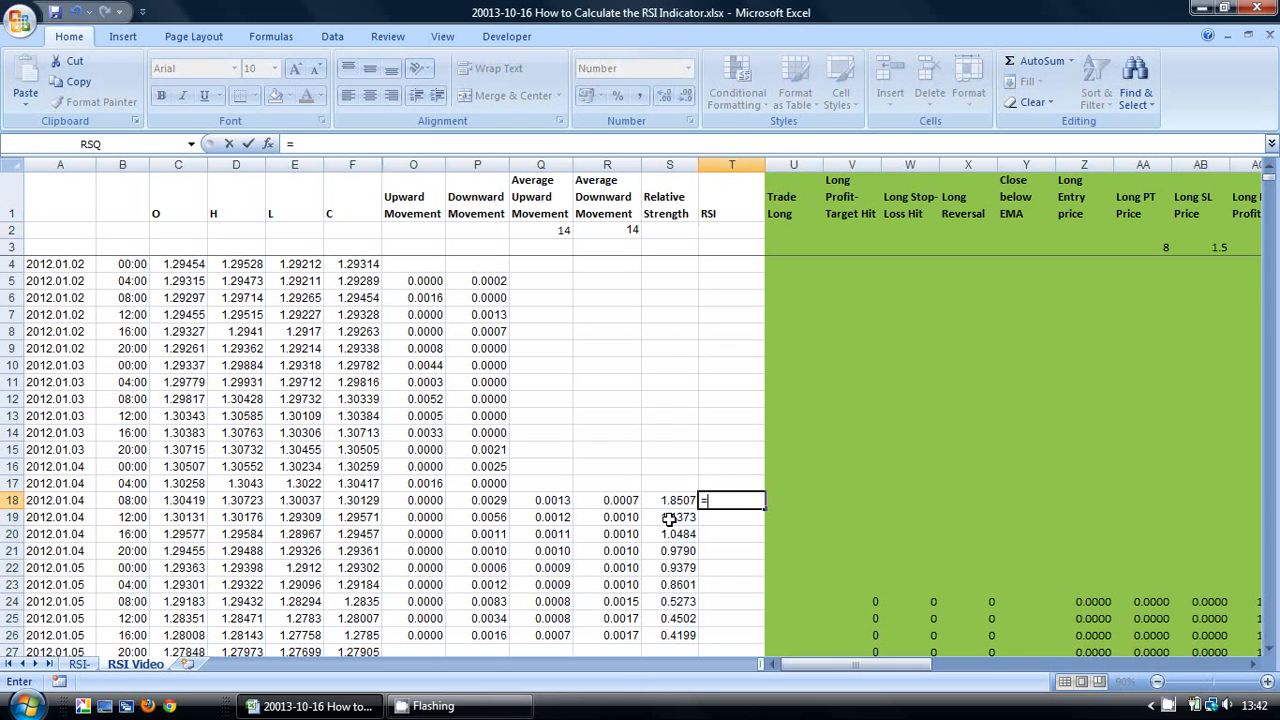
type("100")
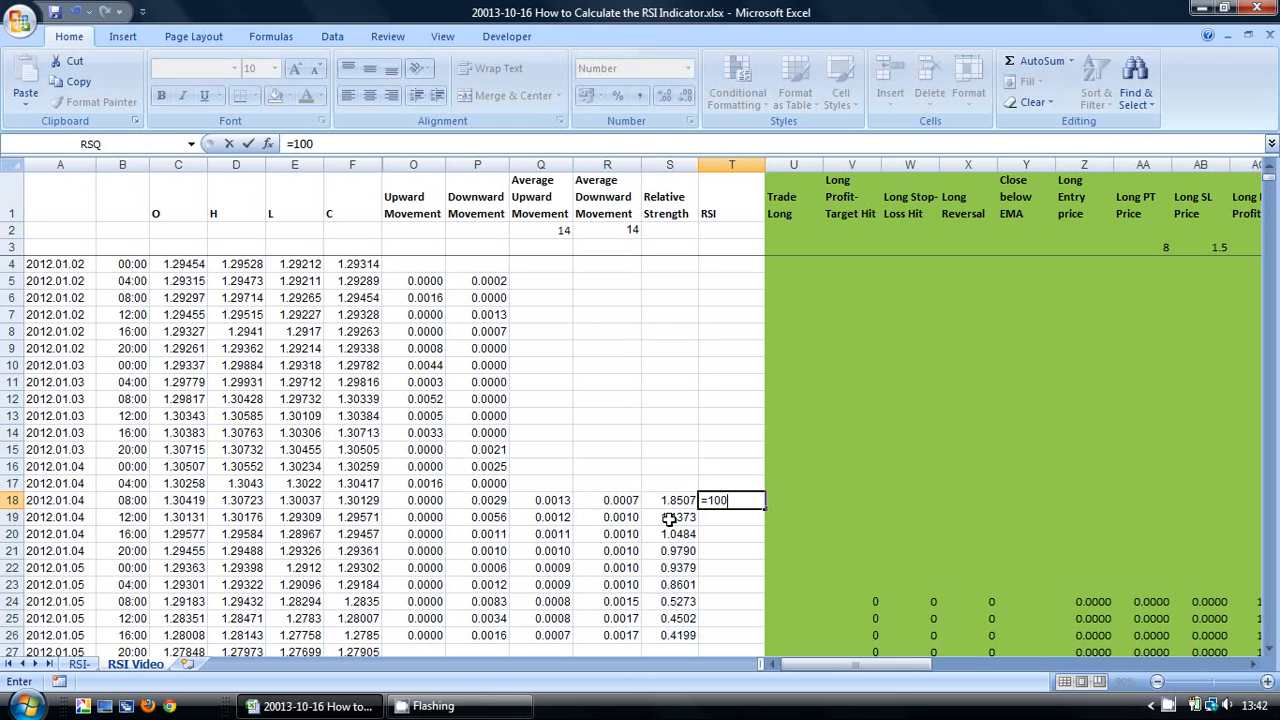
type("-")
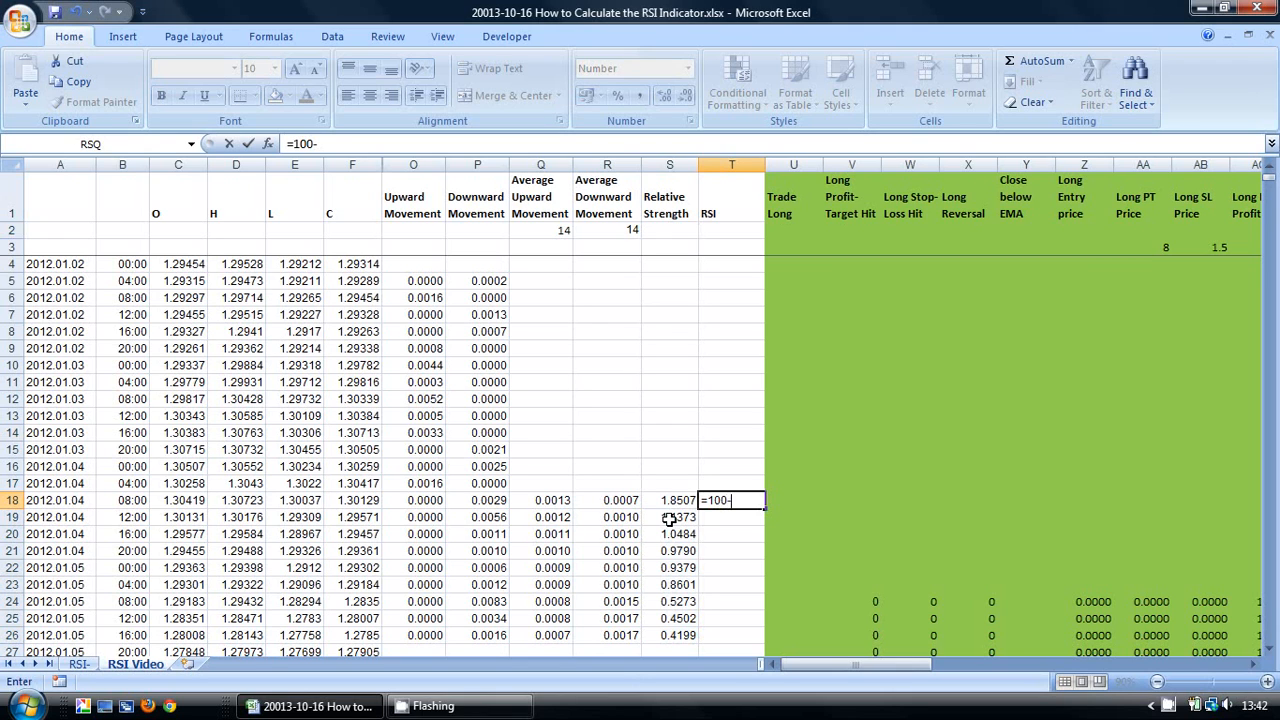
type("(1")
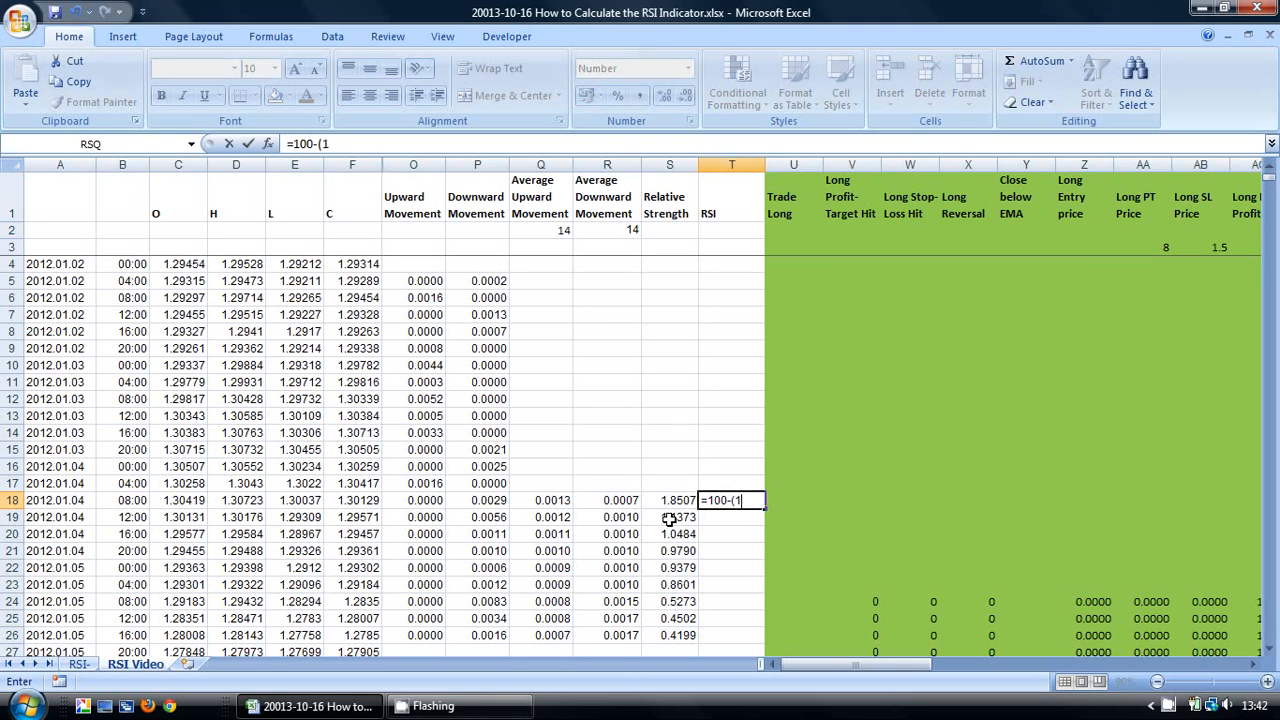
type("00/")
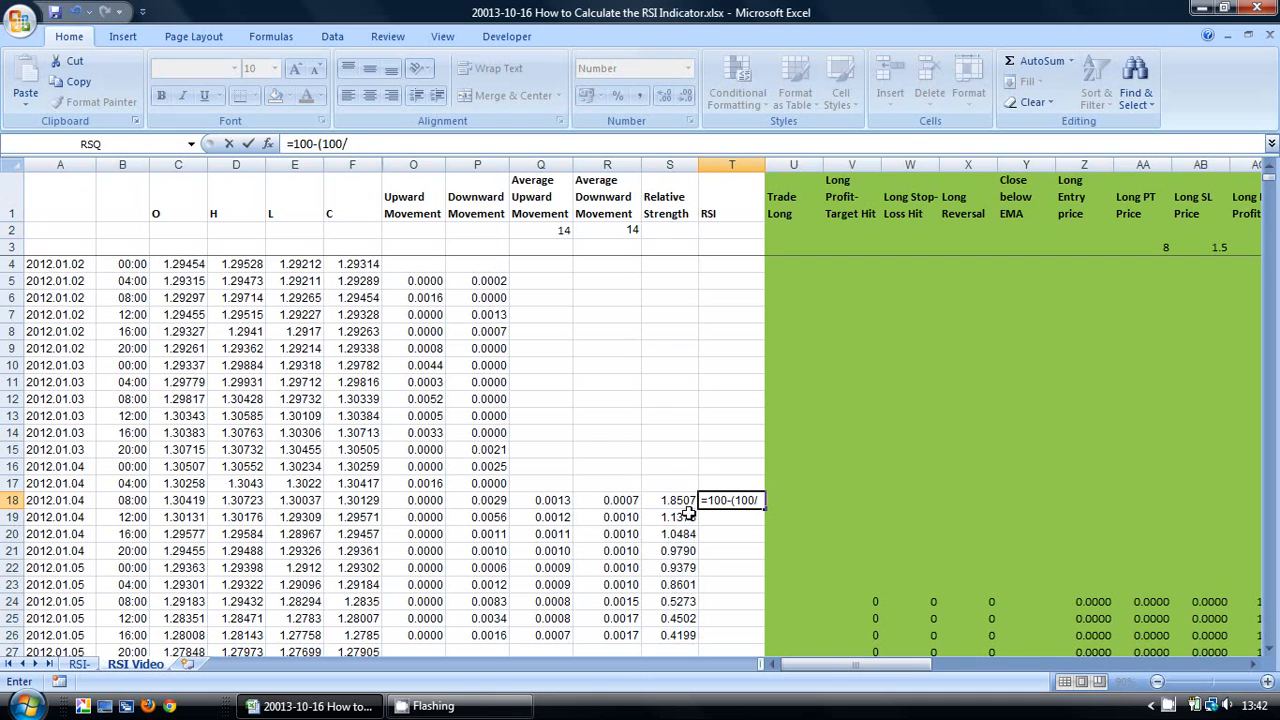
left_click(669, 500)
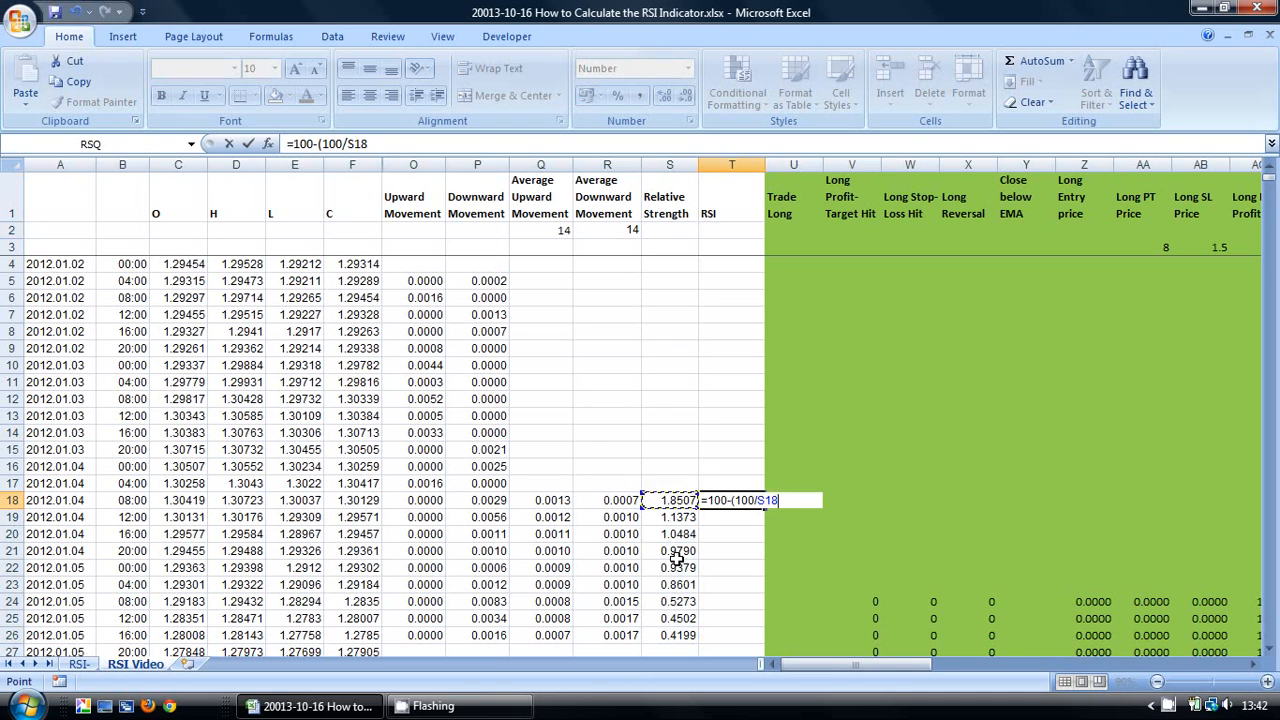
type("+1")
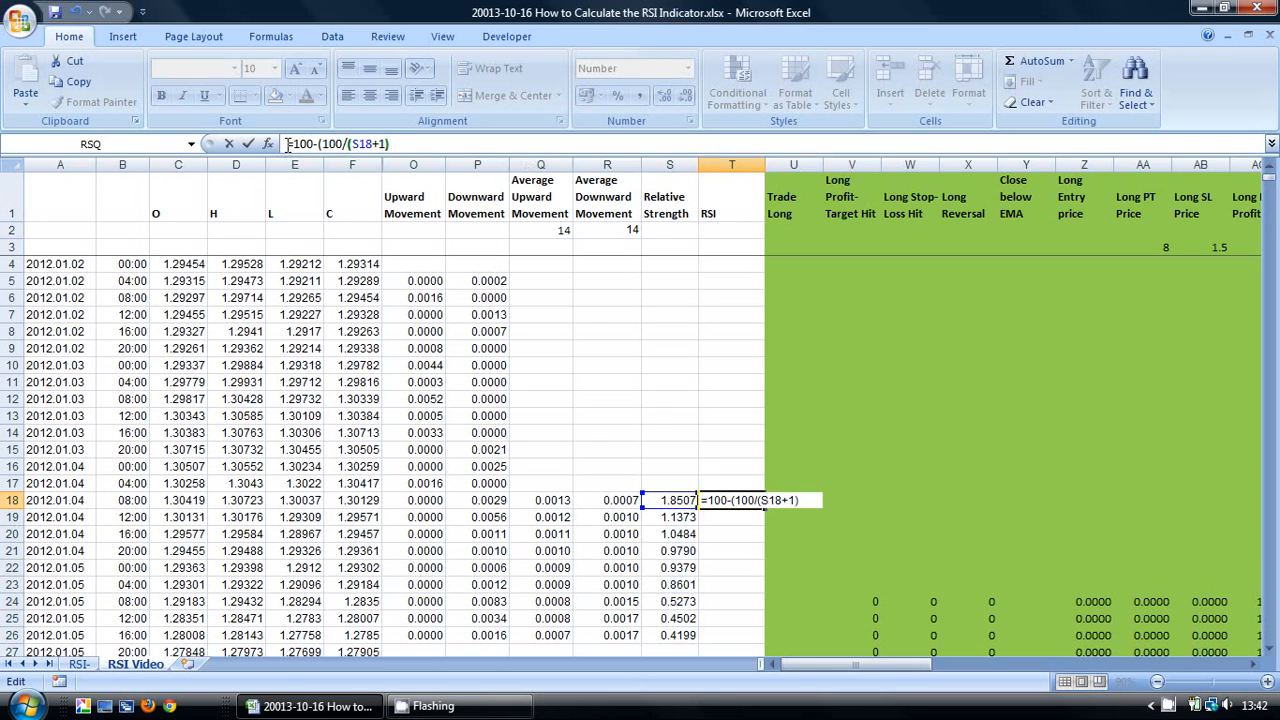
type(")")
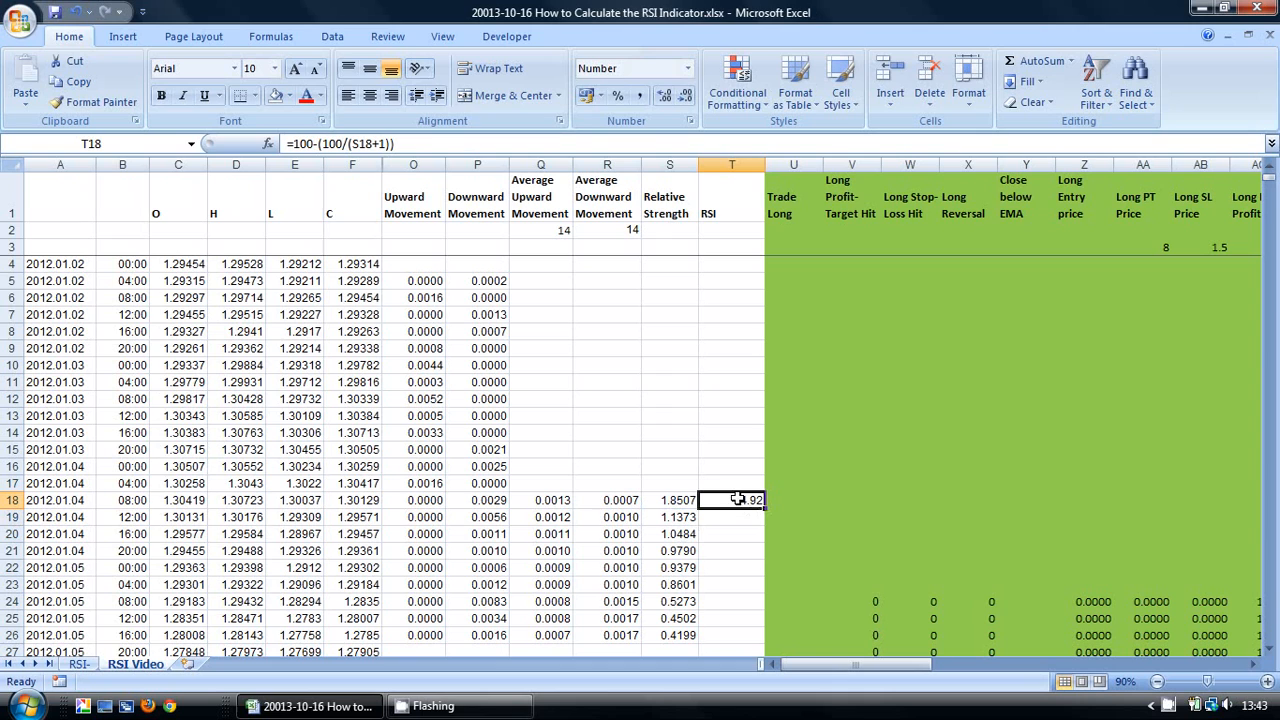
left_click_drag(732, 500, 732, 635)
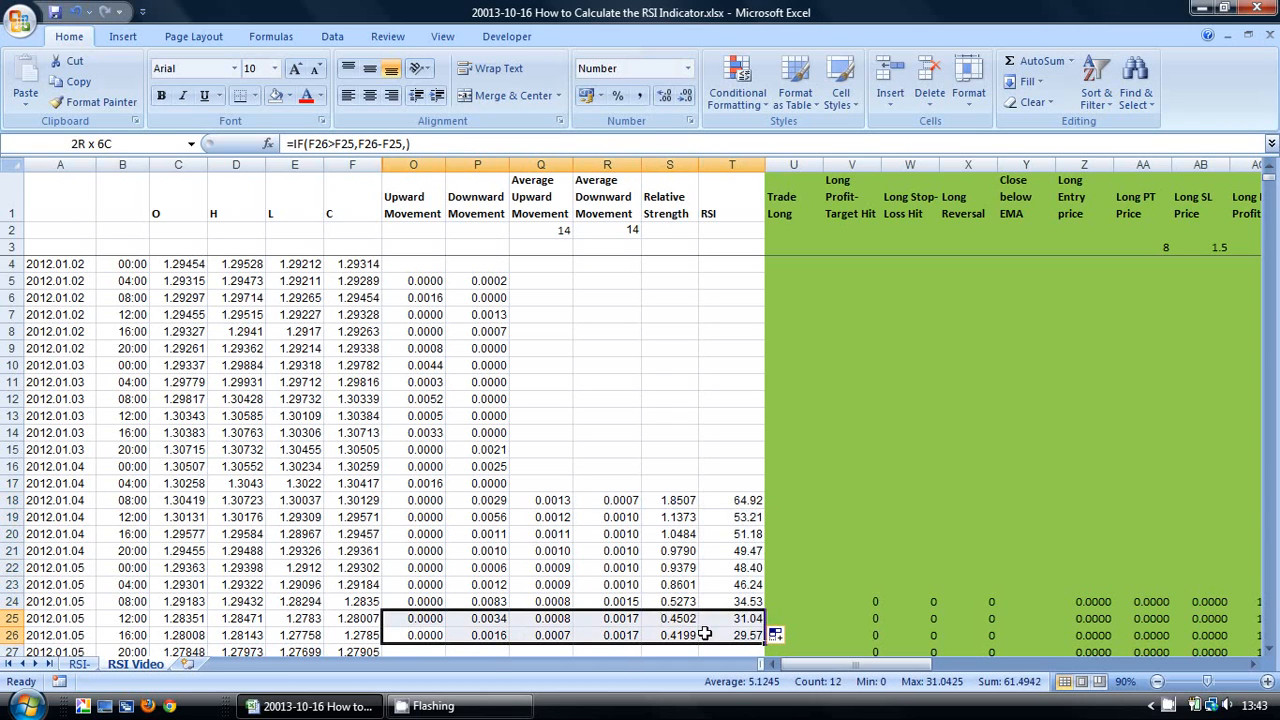
left_click(412, 635)
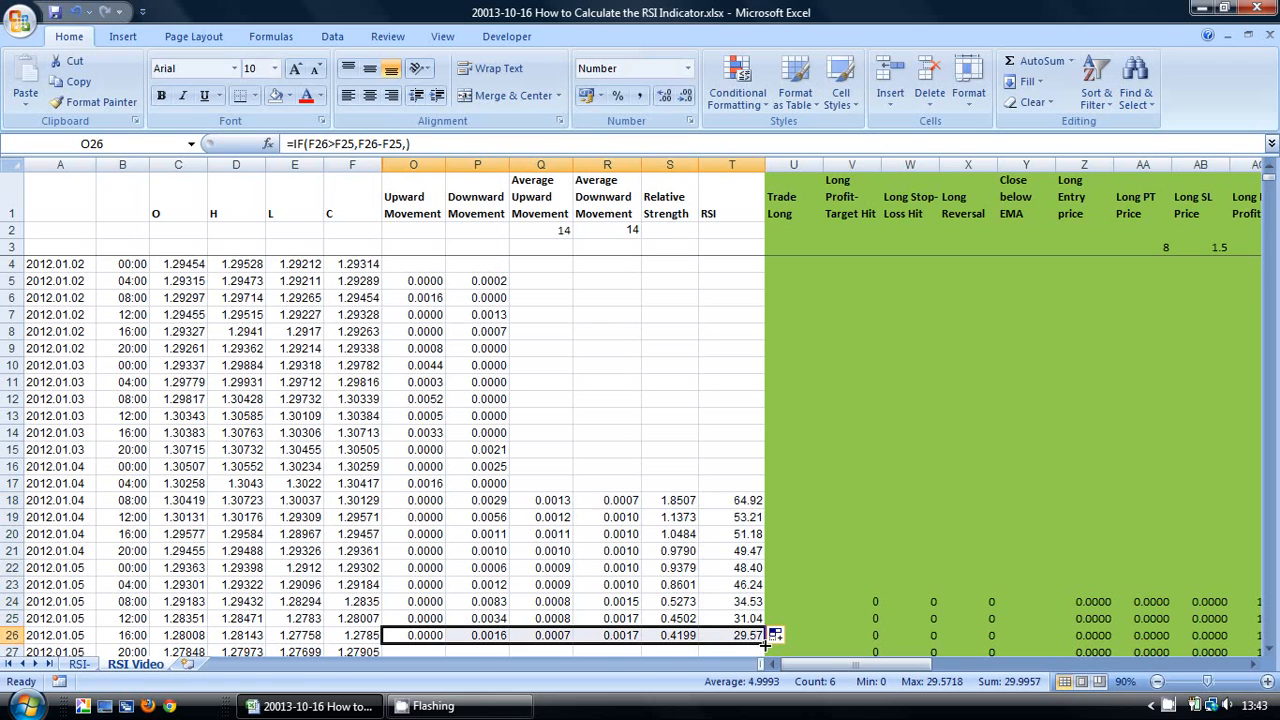